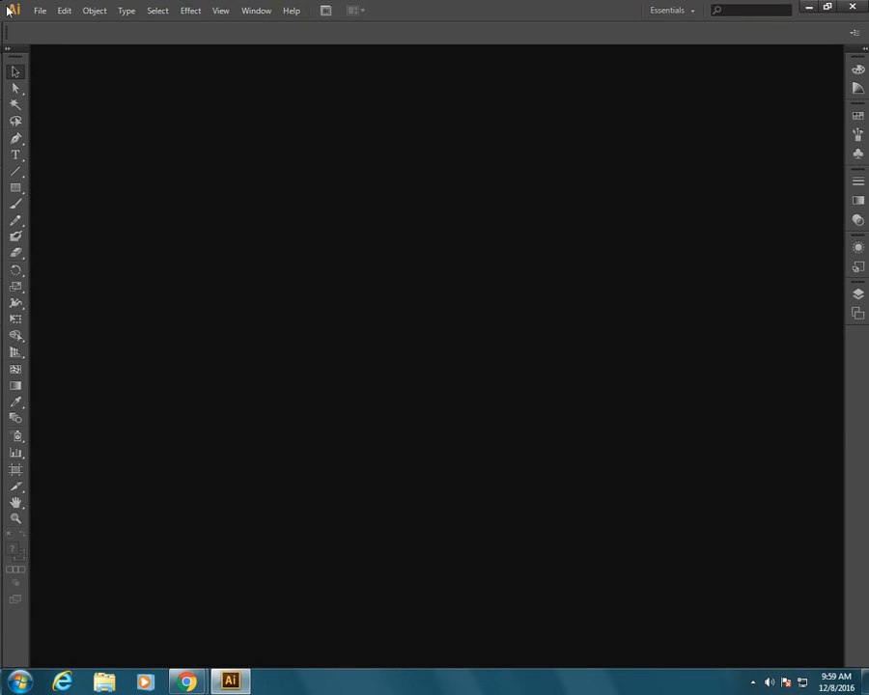
Create a new Letter-size print document, Untitled-6, using the default settings.
left_click(39, 10)
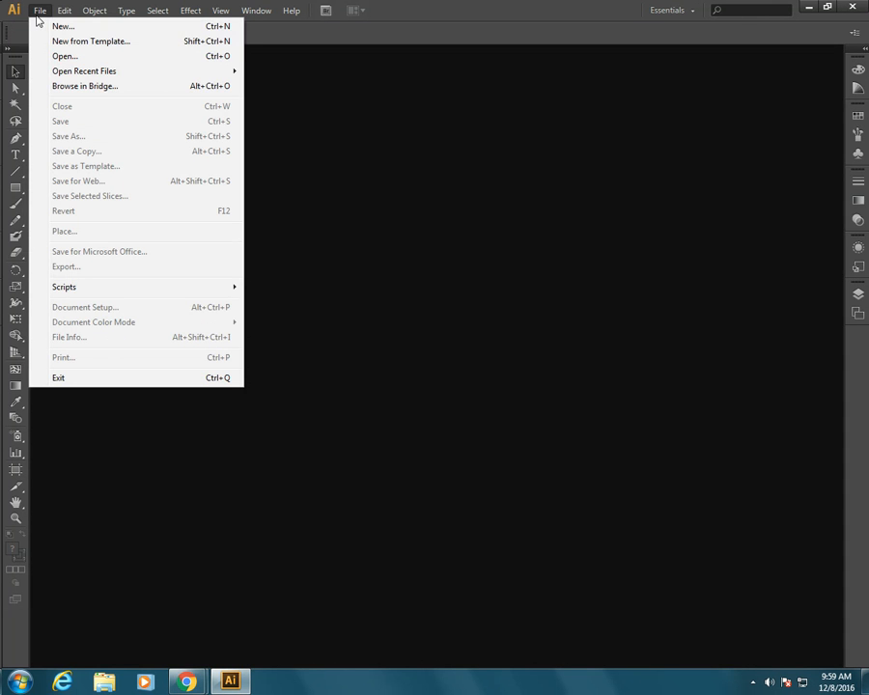
left_click(61, 26)
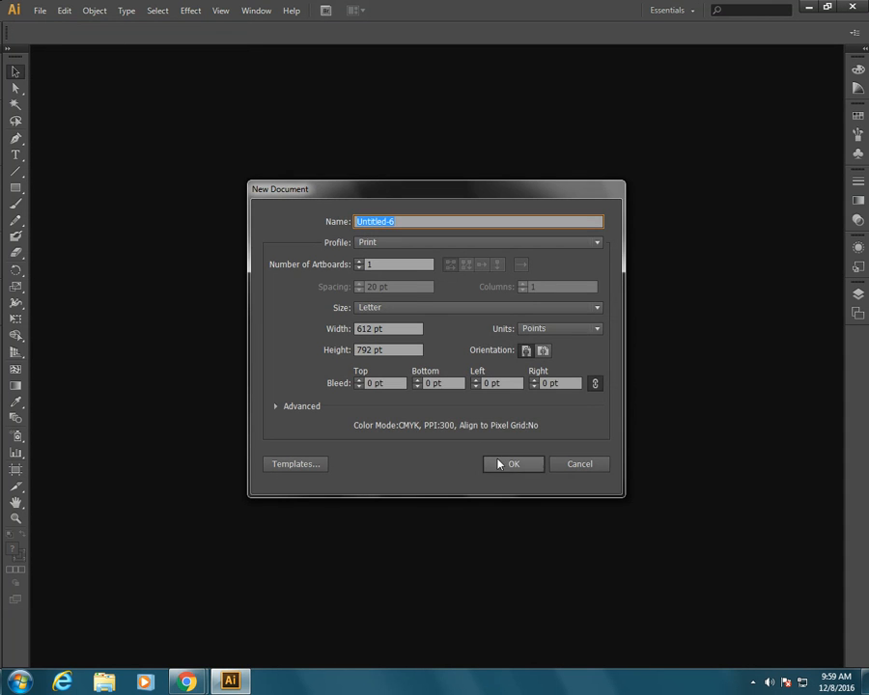
left_click(512, 463)
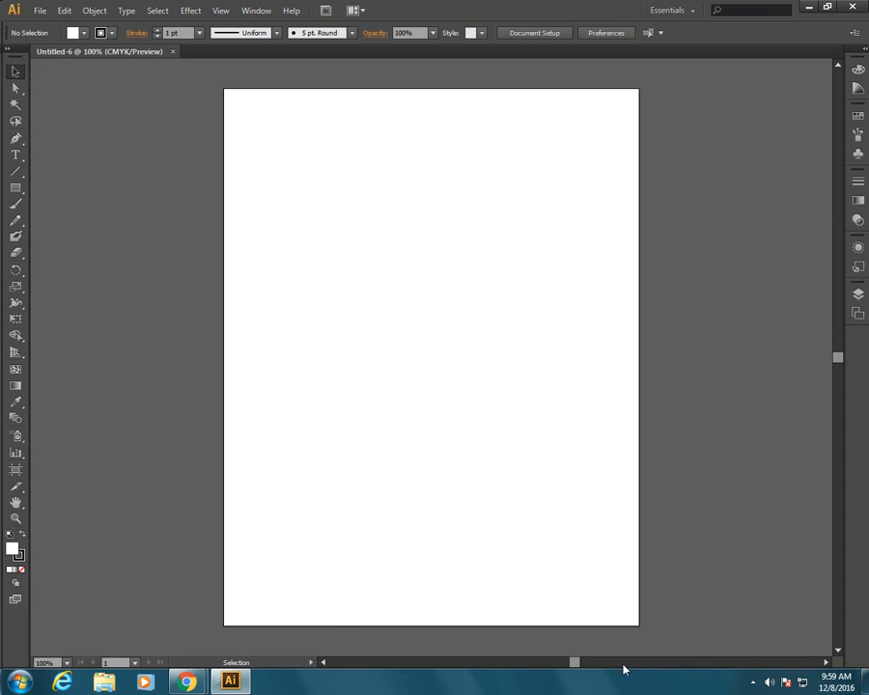
mouse_move(364, 457)
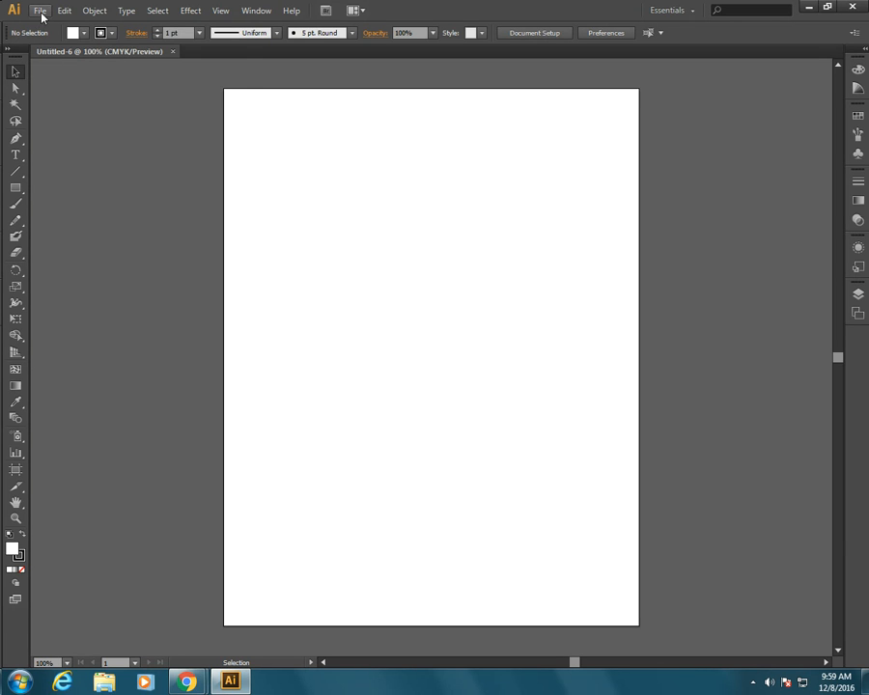
Set up a new document with 2 landscape Legal artboards and 20 pt bleed.
left_click(40, 10)
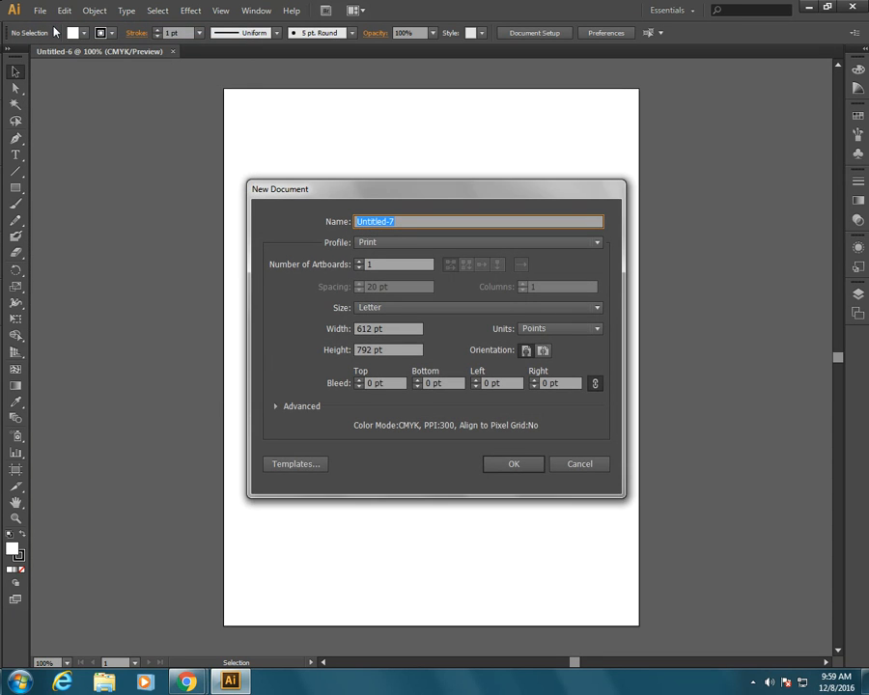
mouse_move(293, 283)
type("2")
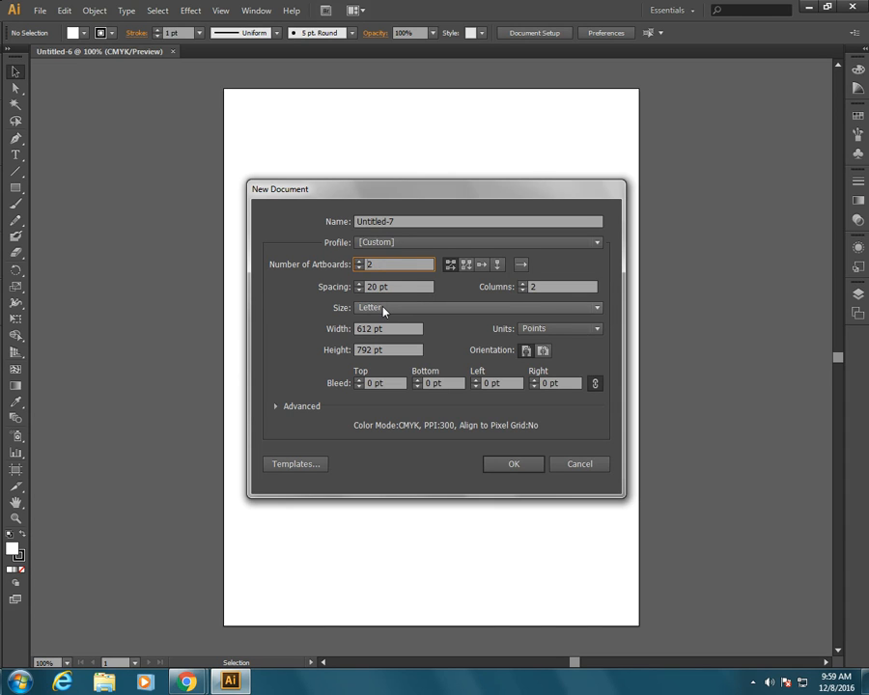
left_click(478, 307)
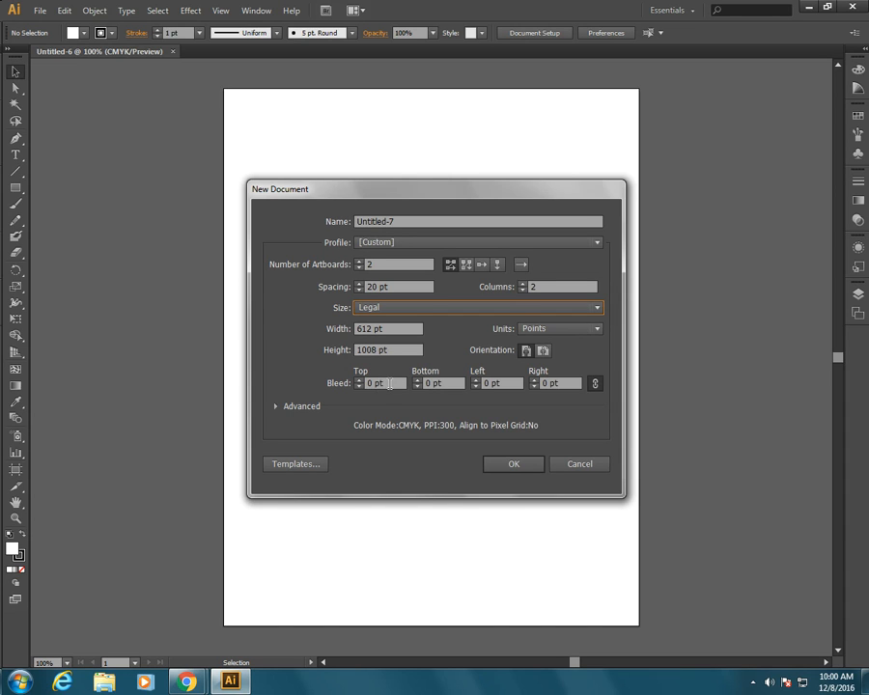
left_click(381, 384)
type("20")
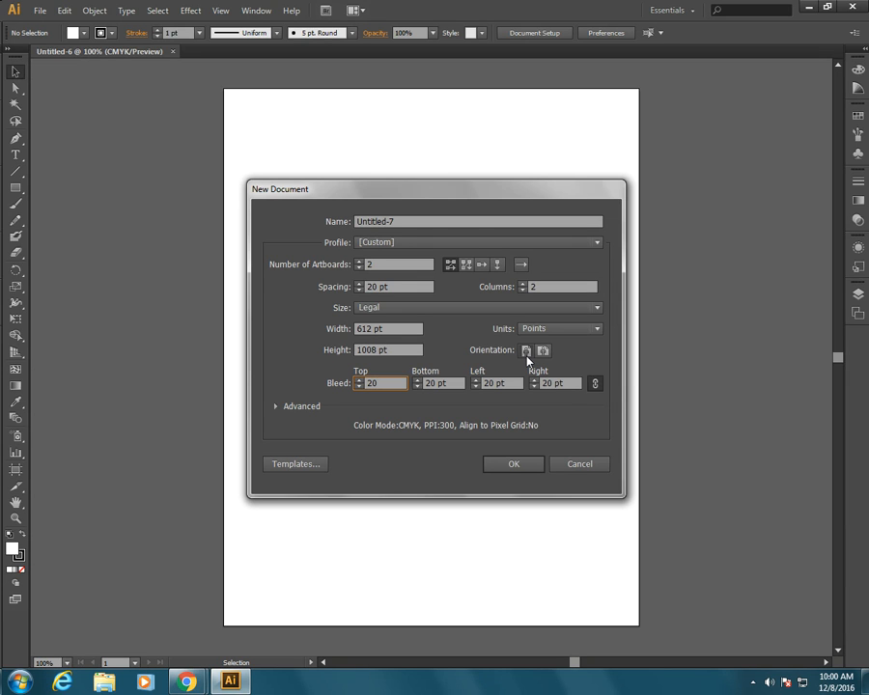
left_click(542, 351)
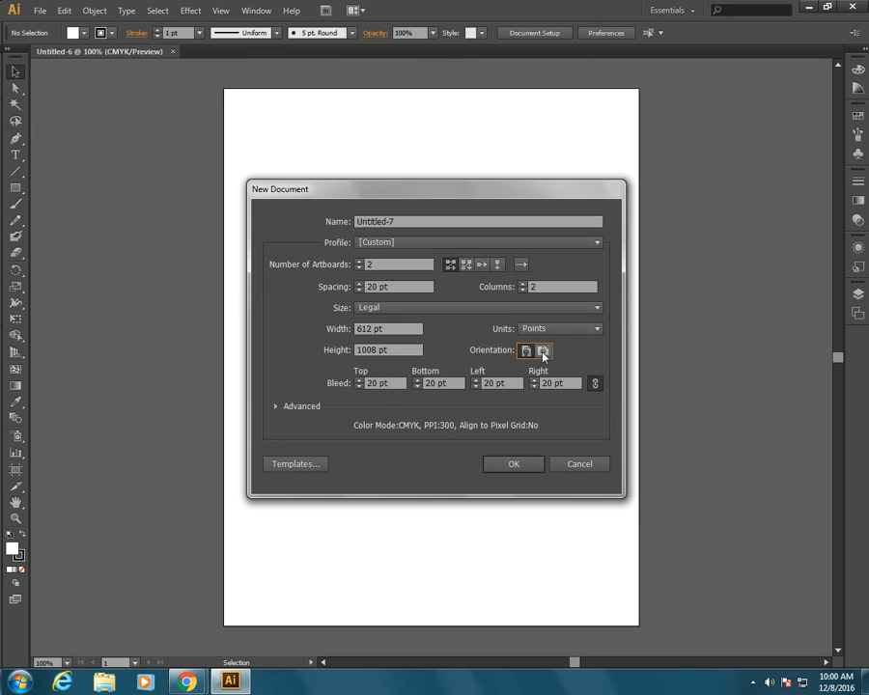
left_click(542, 351)
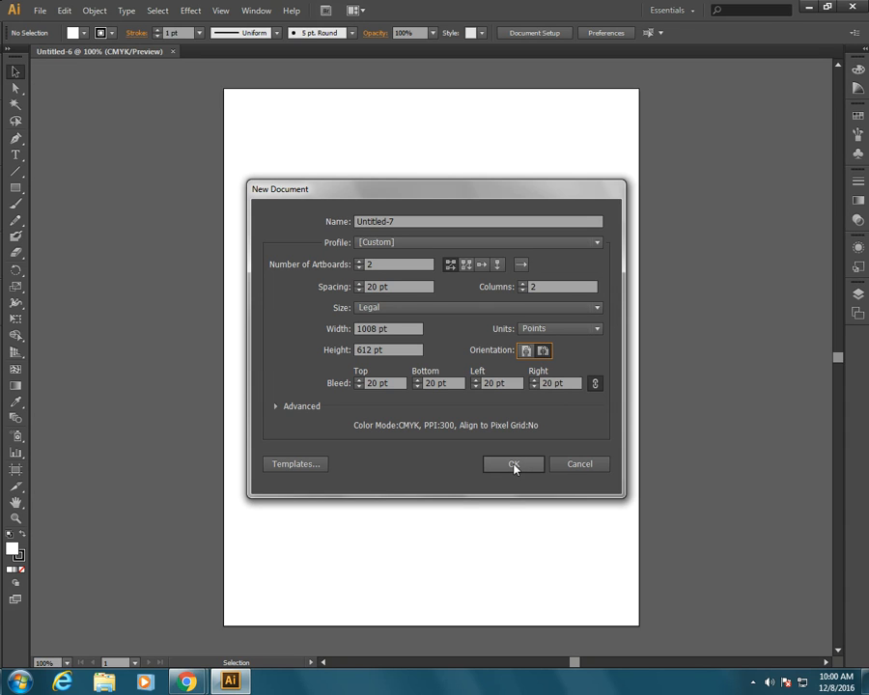
Confirm the dialog to open Untitled-7 with two side-by-side landscape Legal artboards.
left_click(513, 464)
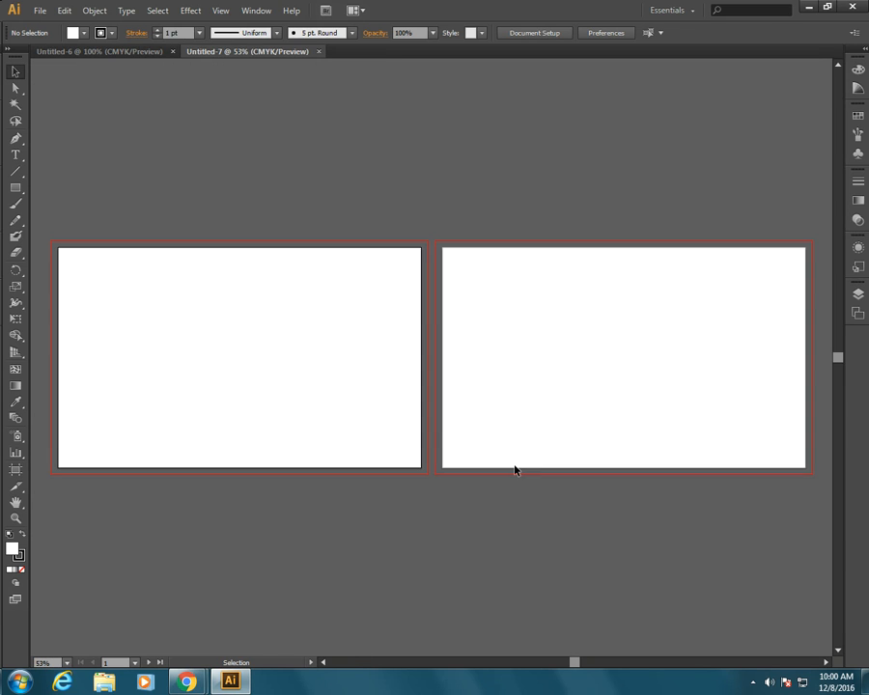
mouse_move(750, 402)
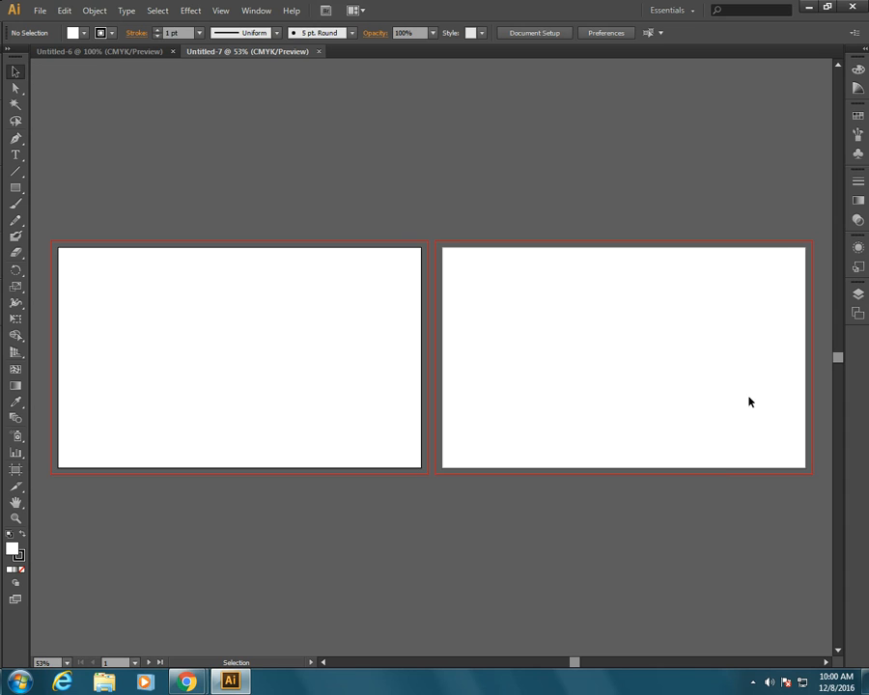
mouse_move(150, 334)
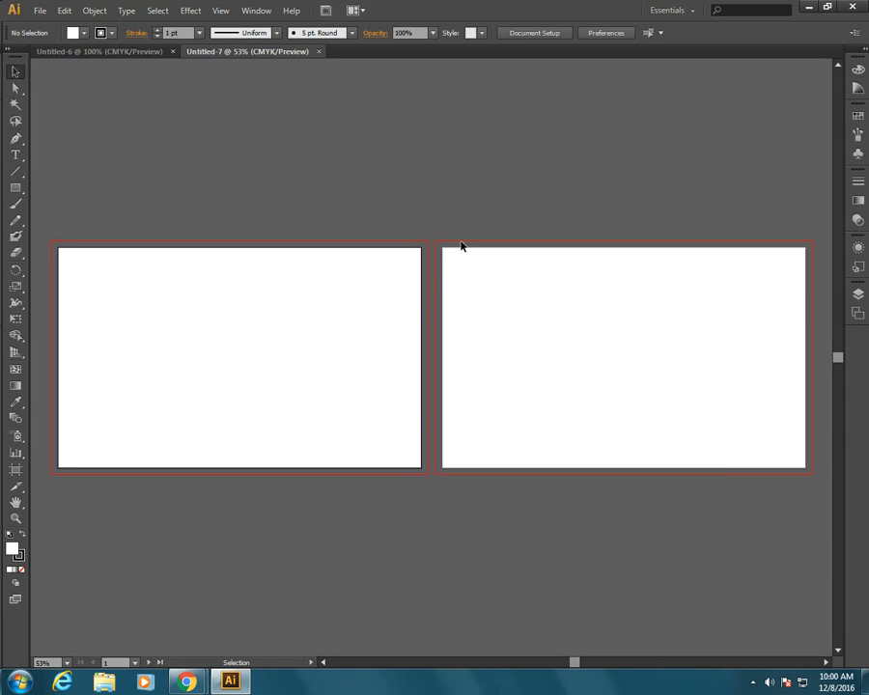
mouse_move(751, 264)
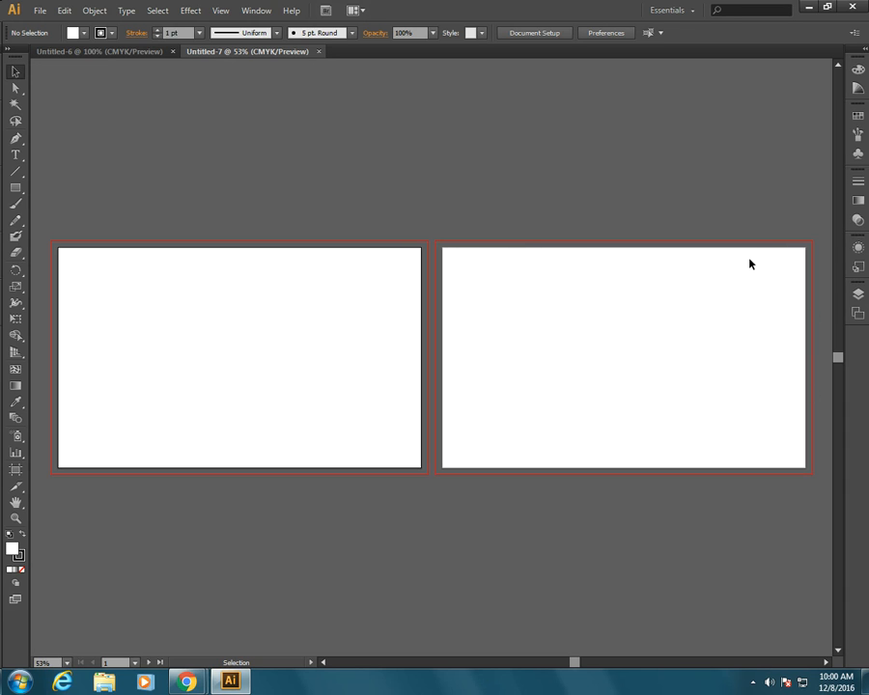
mouse_move(809, 276)
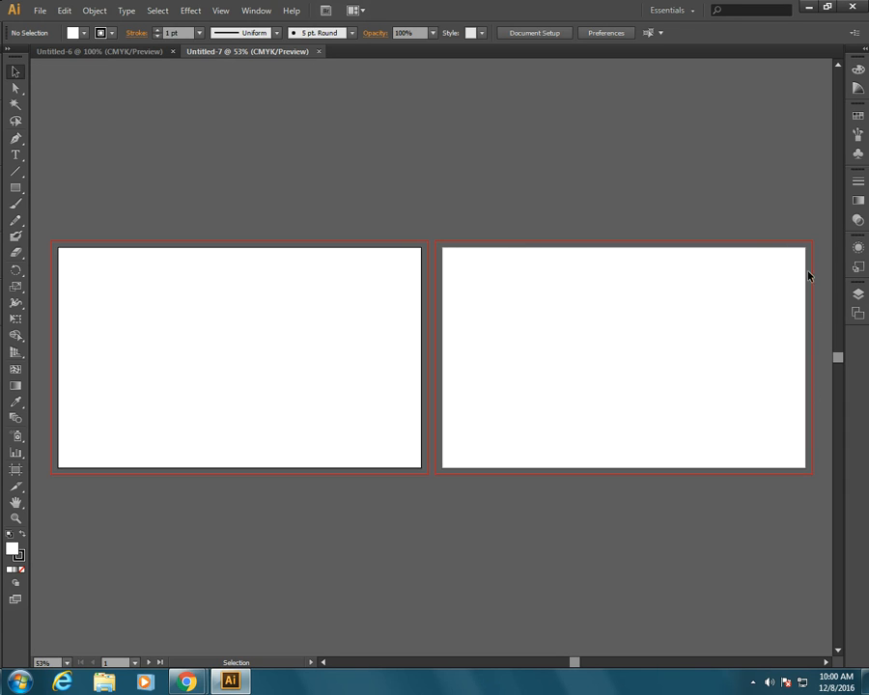
mouse_move(439, 445)
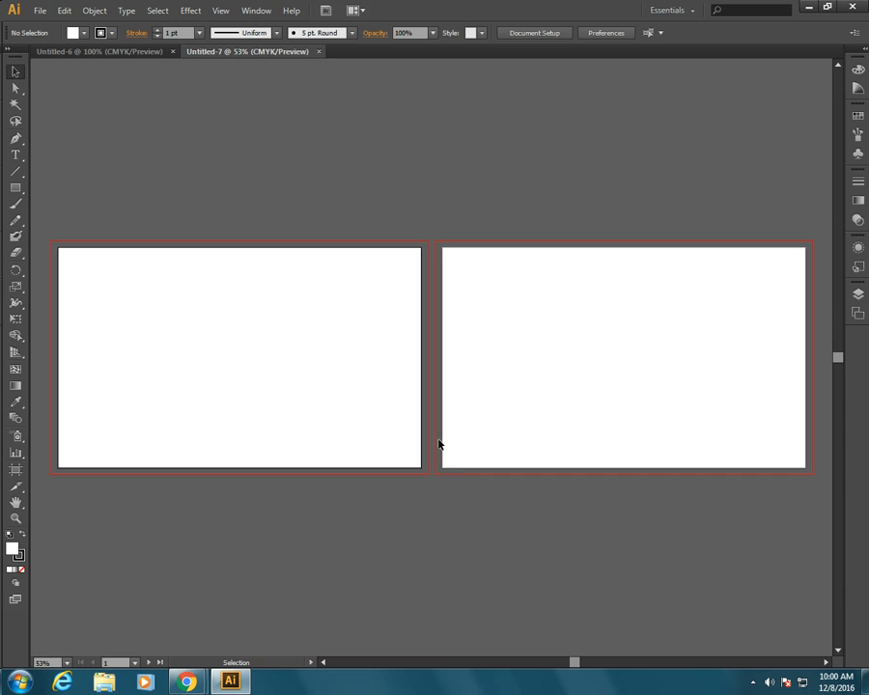
mouse_move(671, 278)
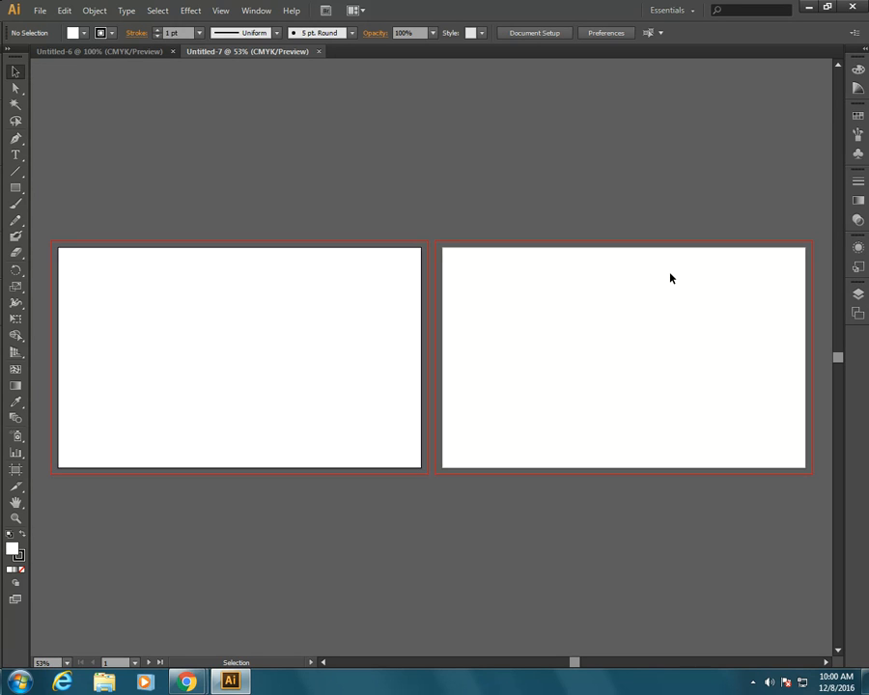
mouse_move(564, 68)
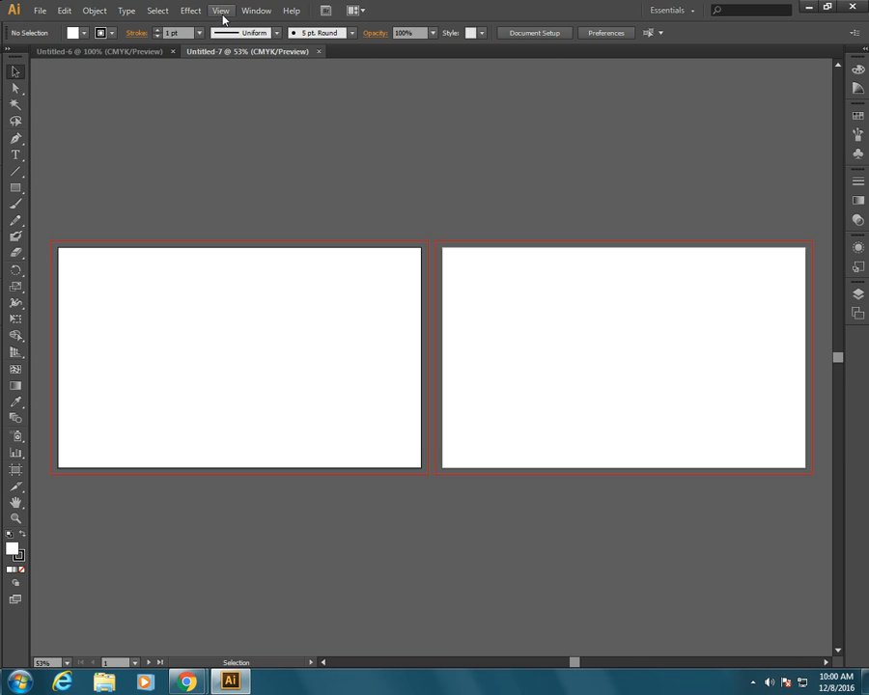
left_click(220, 10)
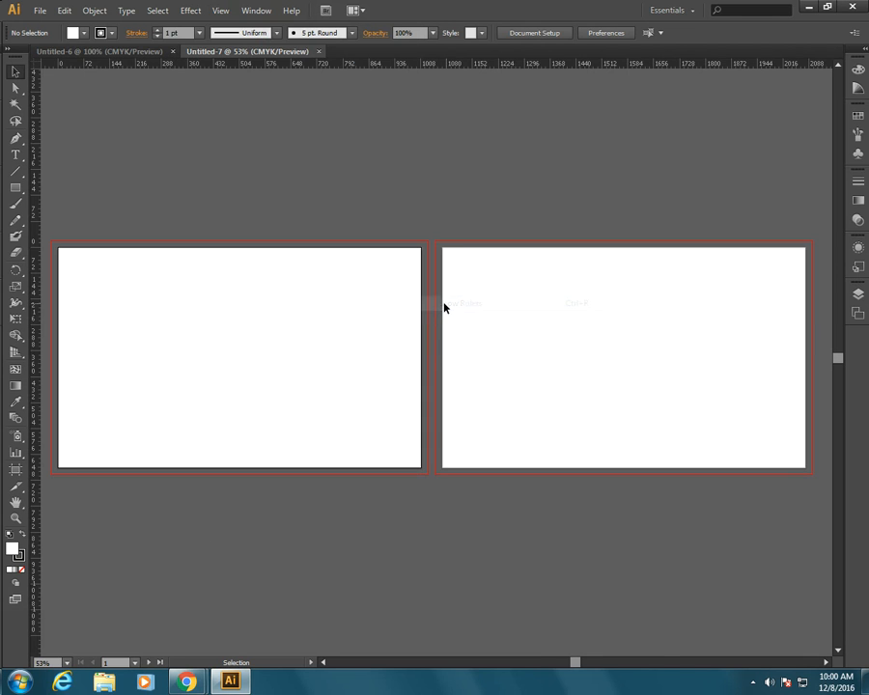
mouse_move(302, 249)
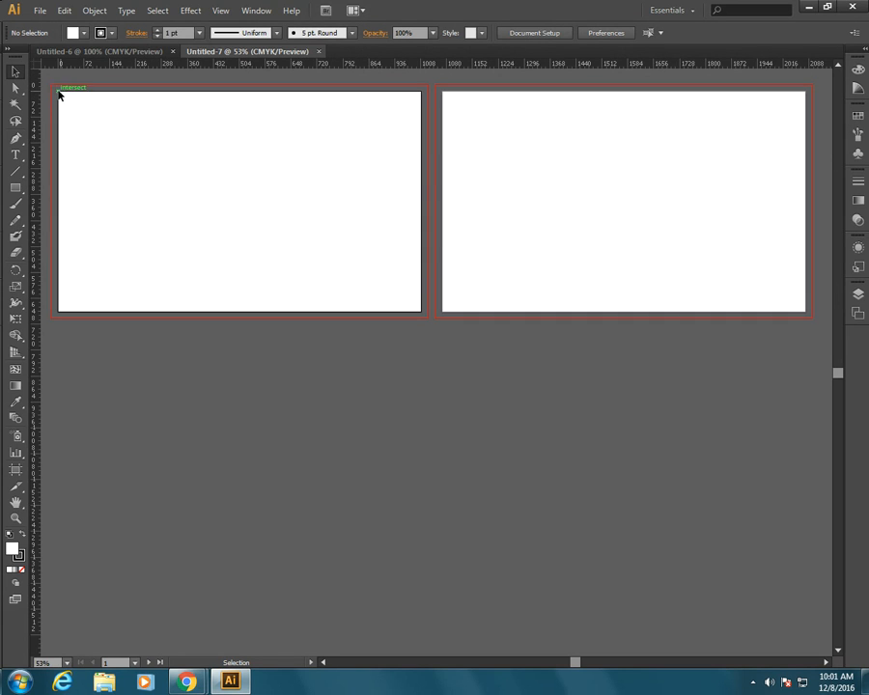
mouse_move(100, 108)
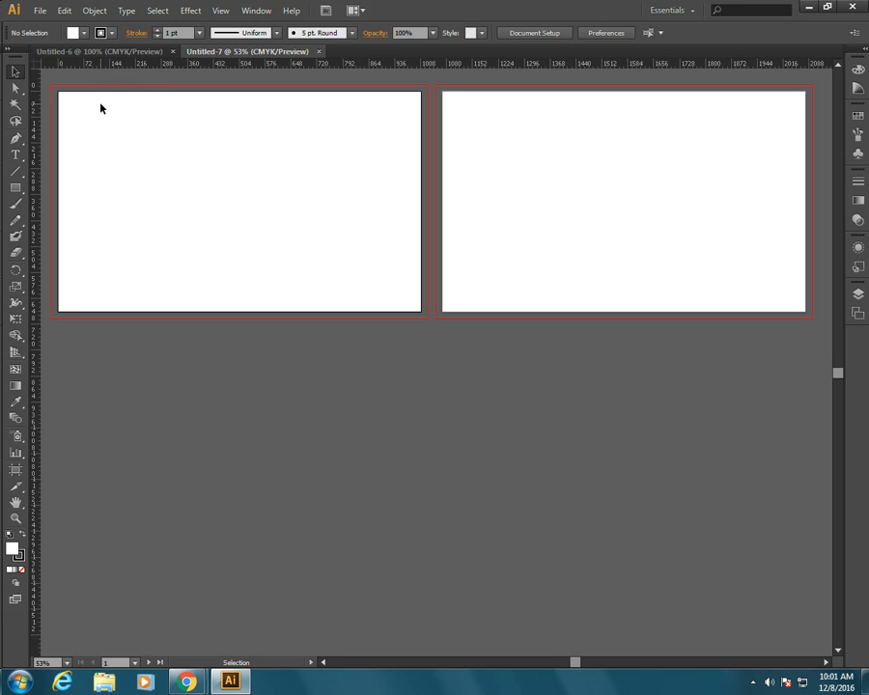
mouse_move(378, 113)
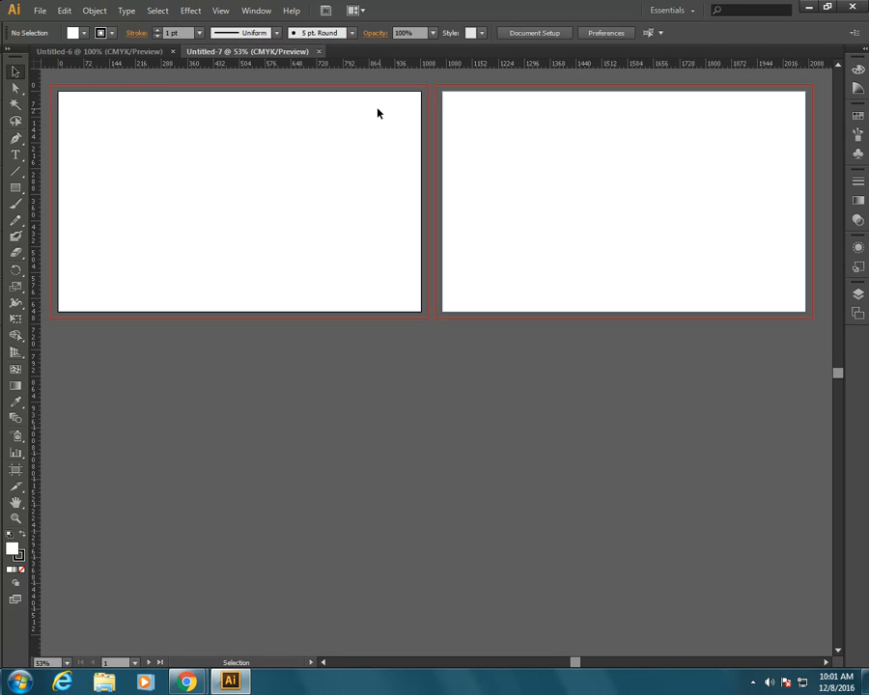
mouse_move(252, 120)
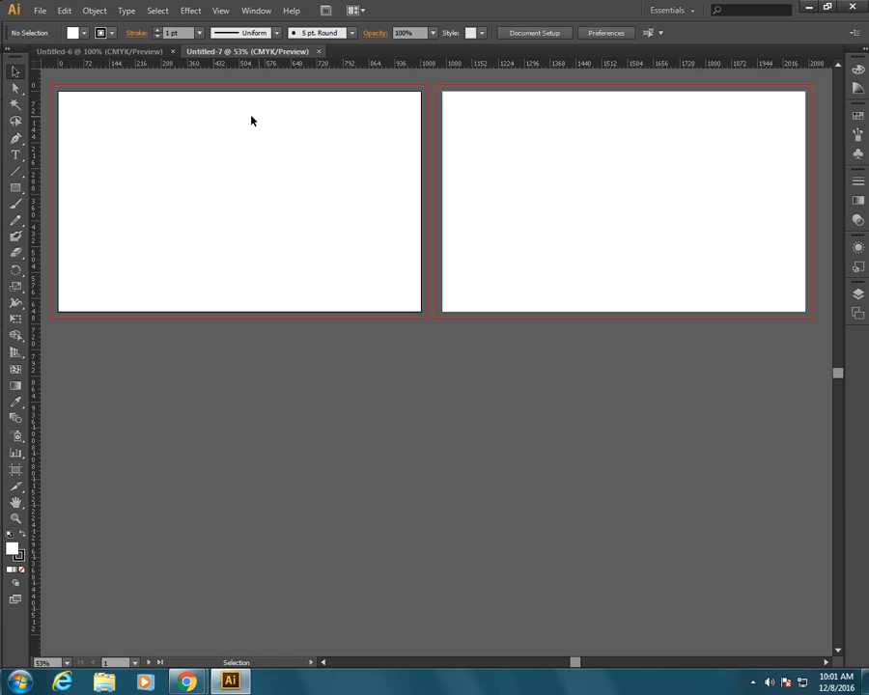
mouse_move(719, 130)
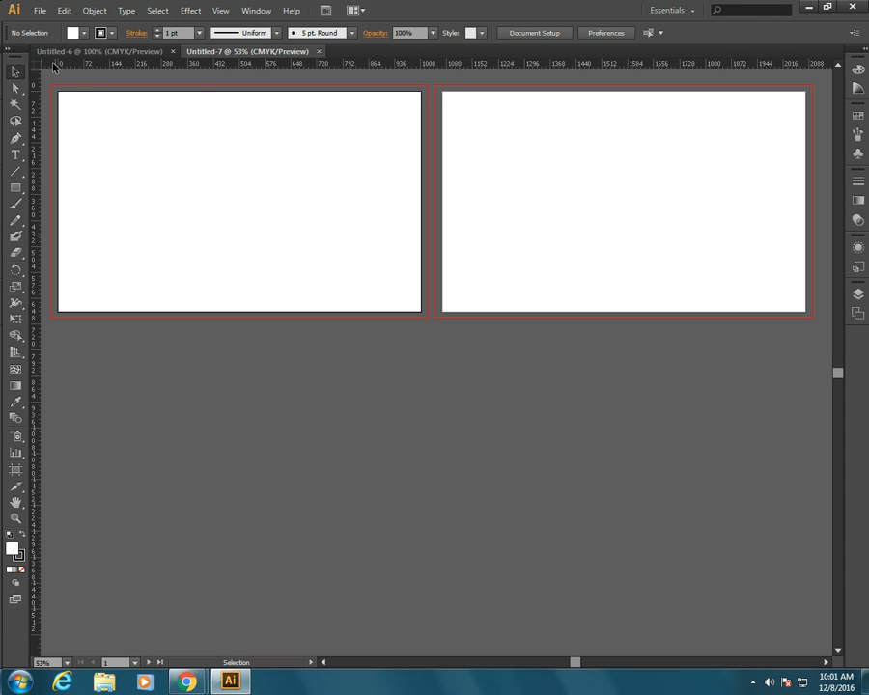
mouse_move(61, 114)
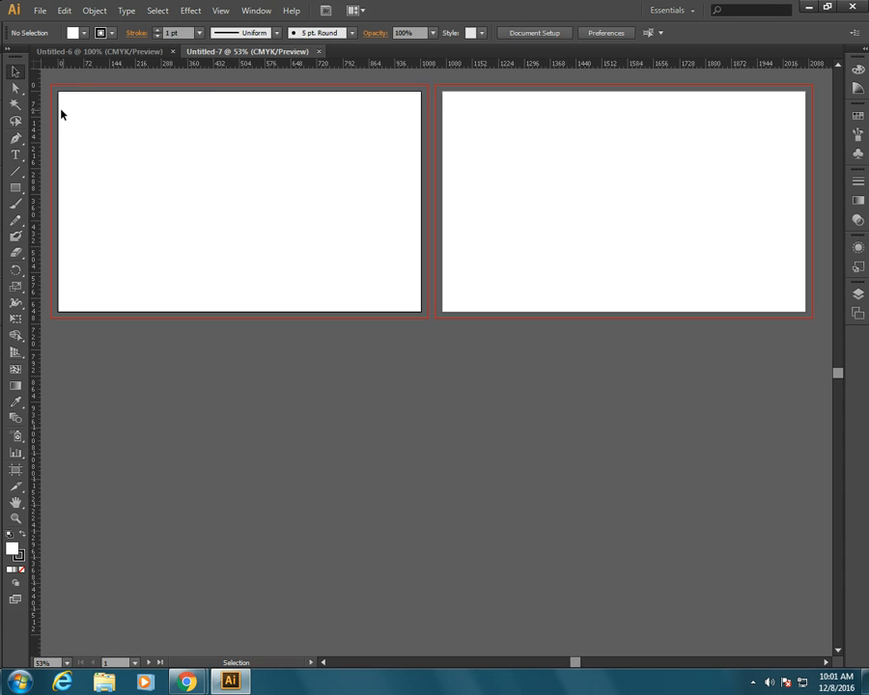
mouse_move(224, 110)
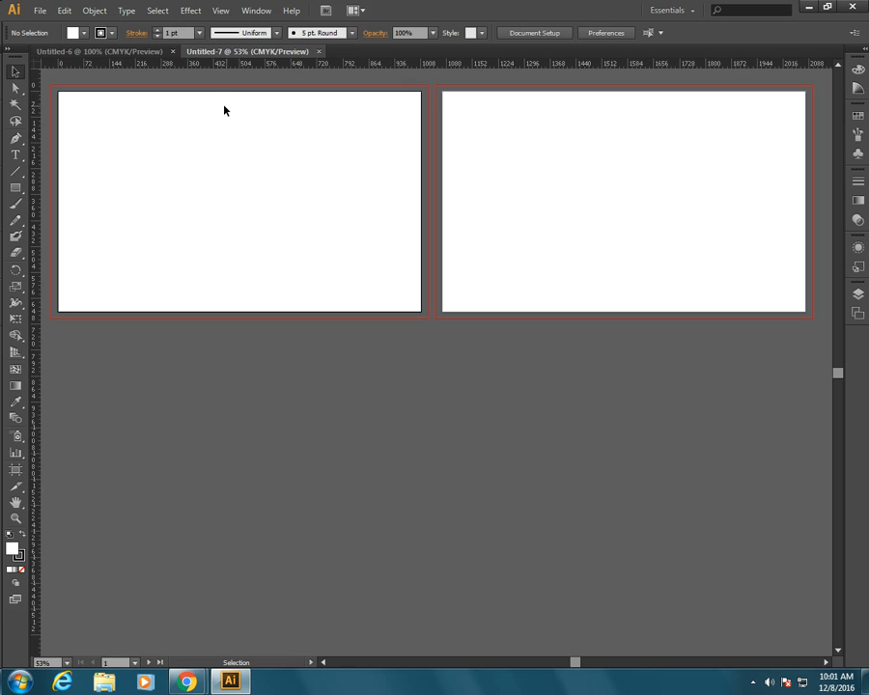
mouse_move(33, 67)
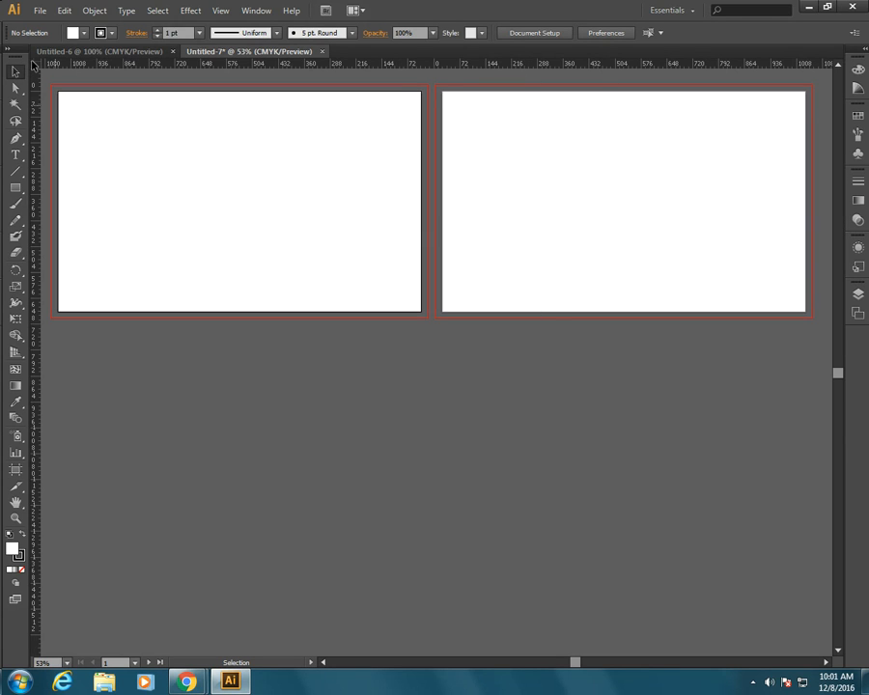
mouse_move(47, 174)
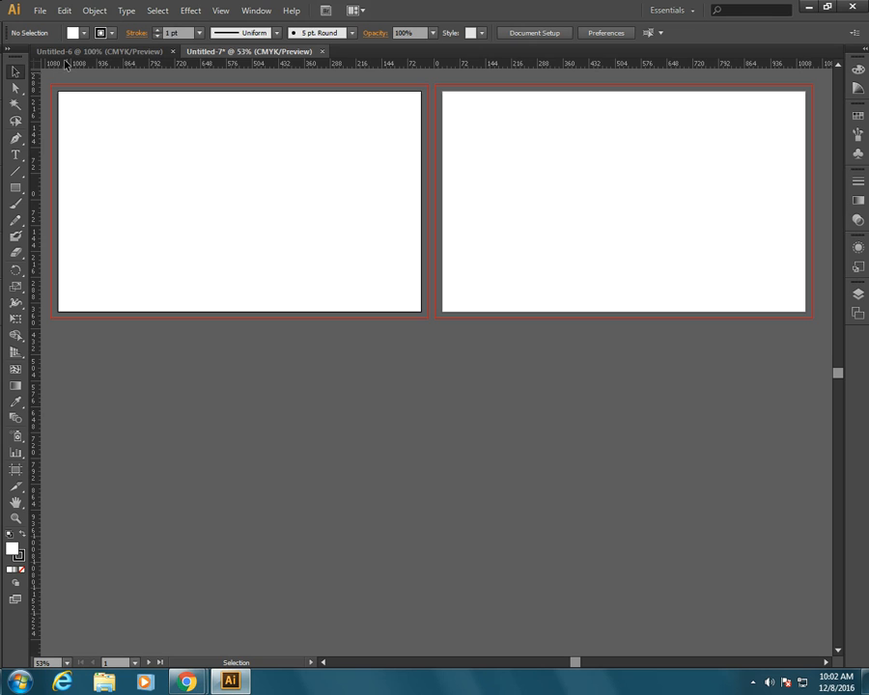
mouse_move(546, 76)
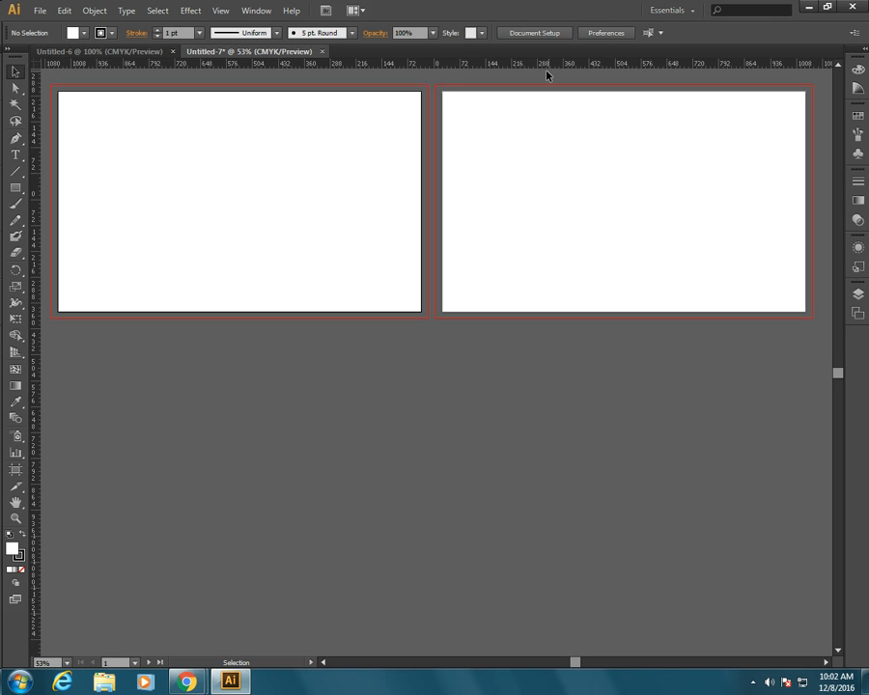
Set the General unit to Centimeters in Preferences > Units.
left_click(63, 11)
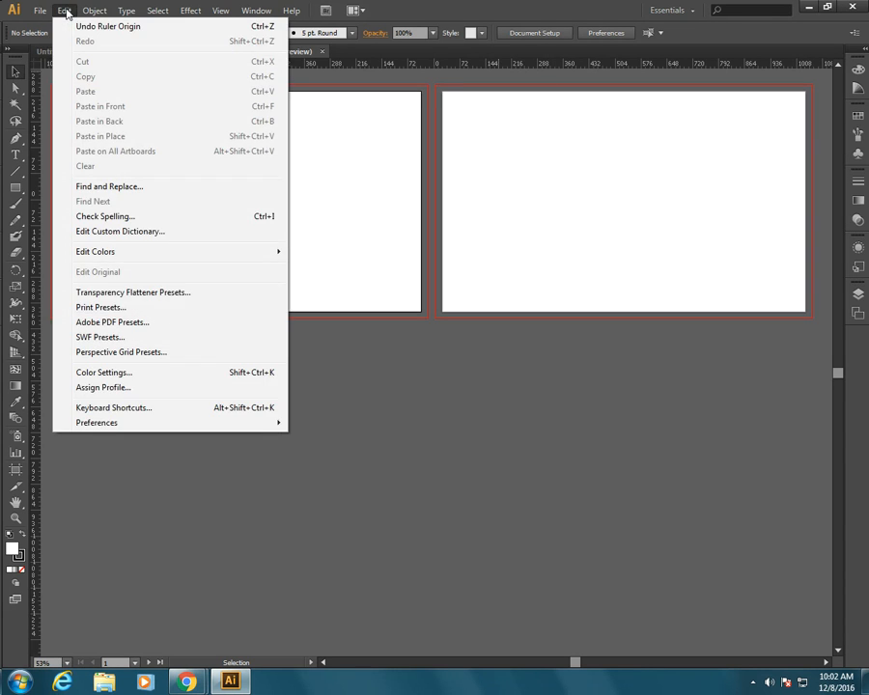
mouse_move(96, 423)
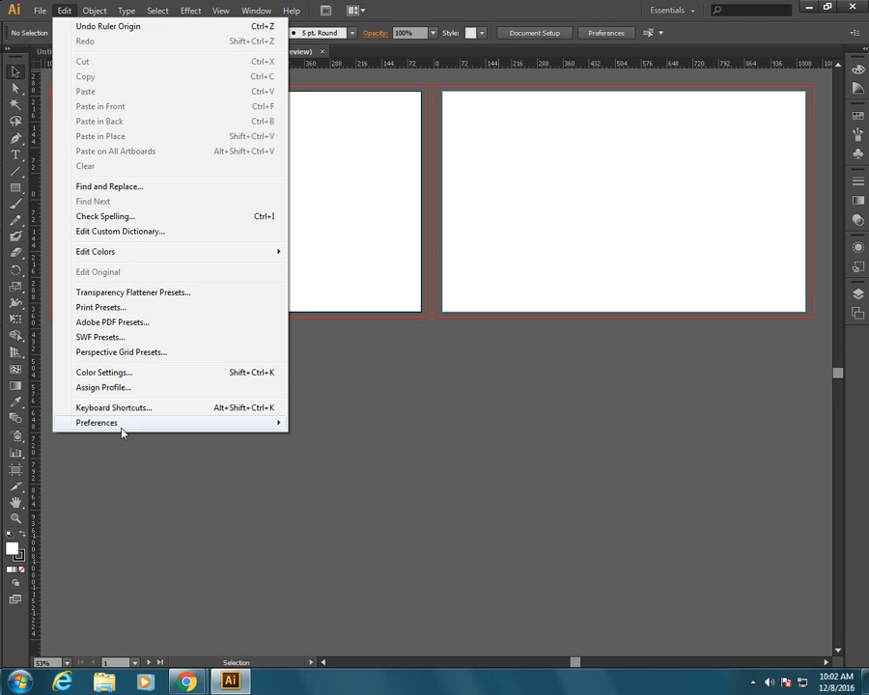
mouse_move(97, 422)
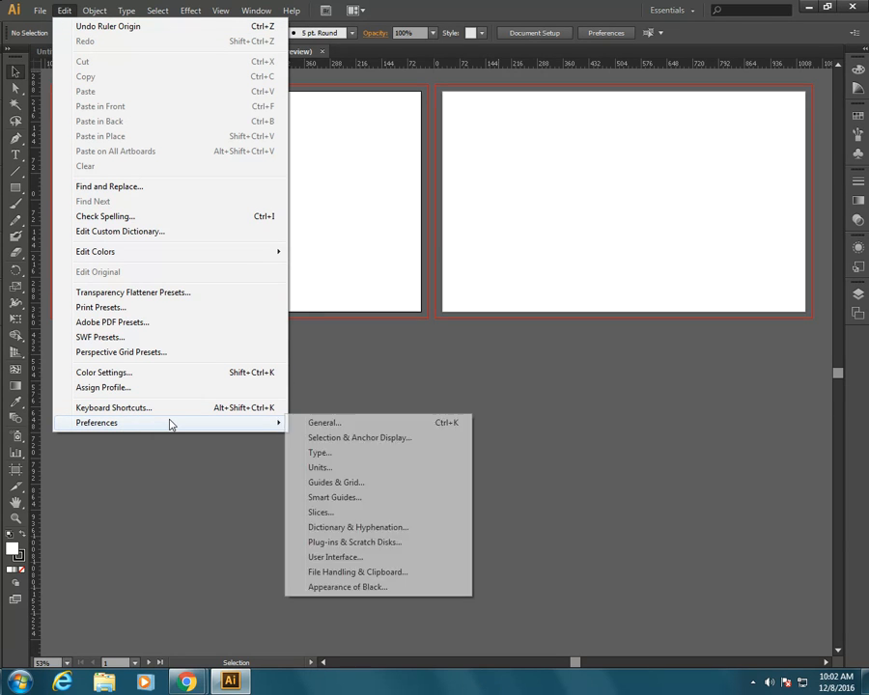
left_click(320, 467)
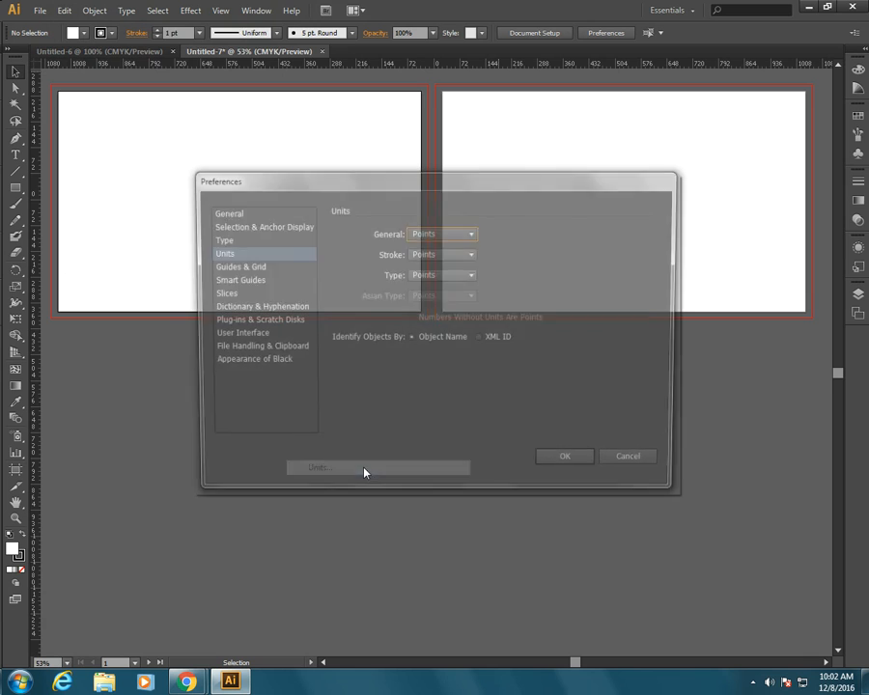
left_click(441, 233)
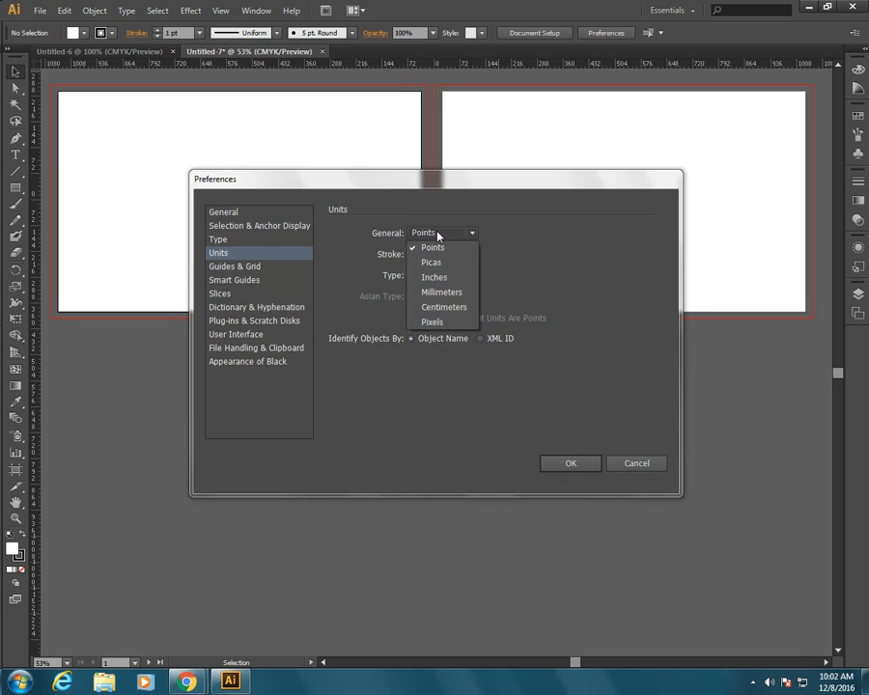
mouse_move(444, 307)
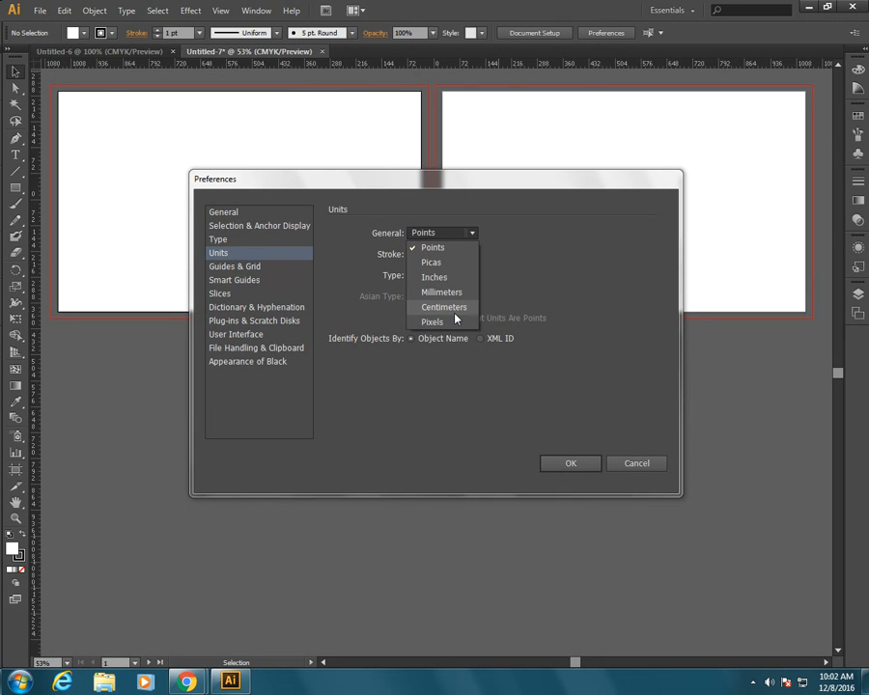
left_click(443, 307)
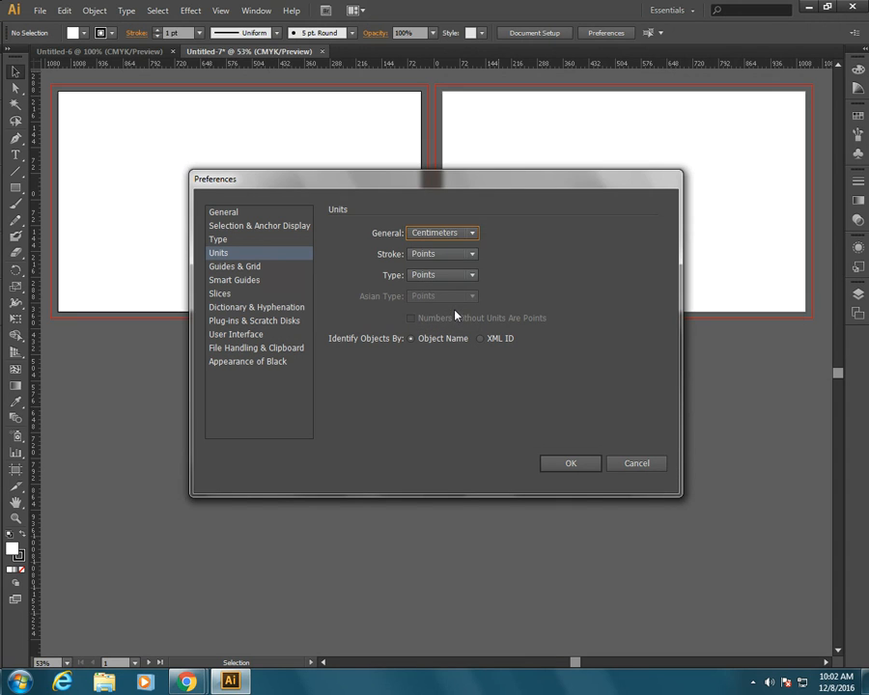
left_click(571, 464)
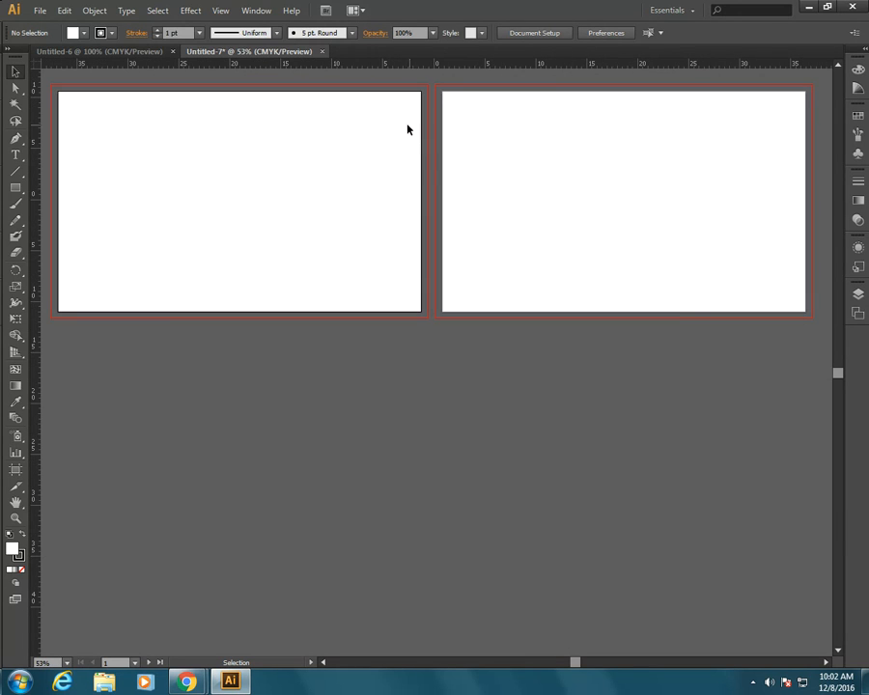
mouse_move(75, 63)
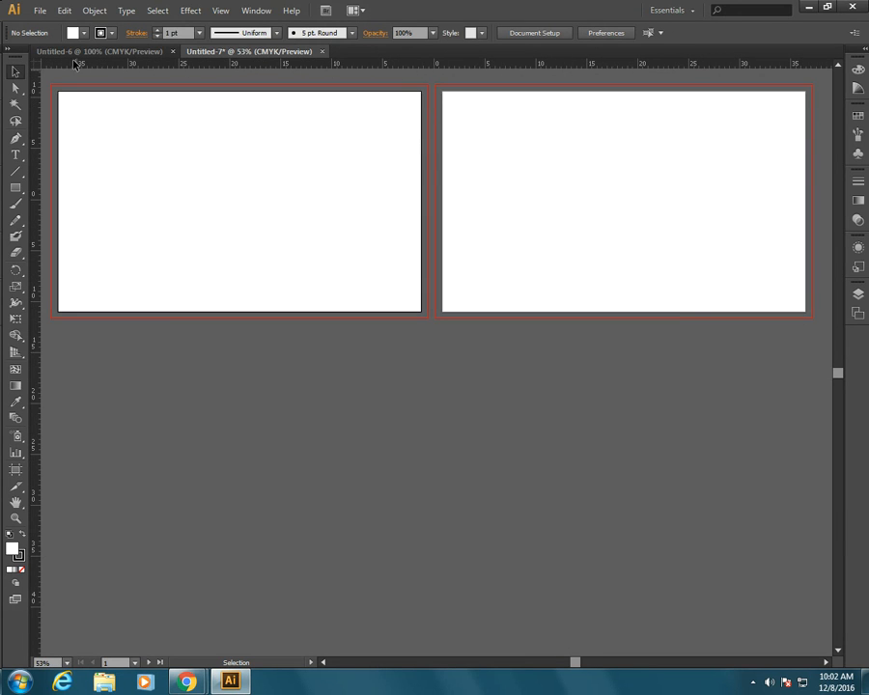
mouse_move(472, 80)
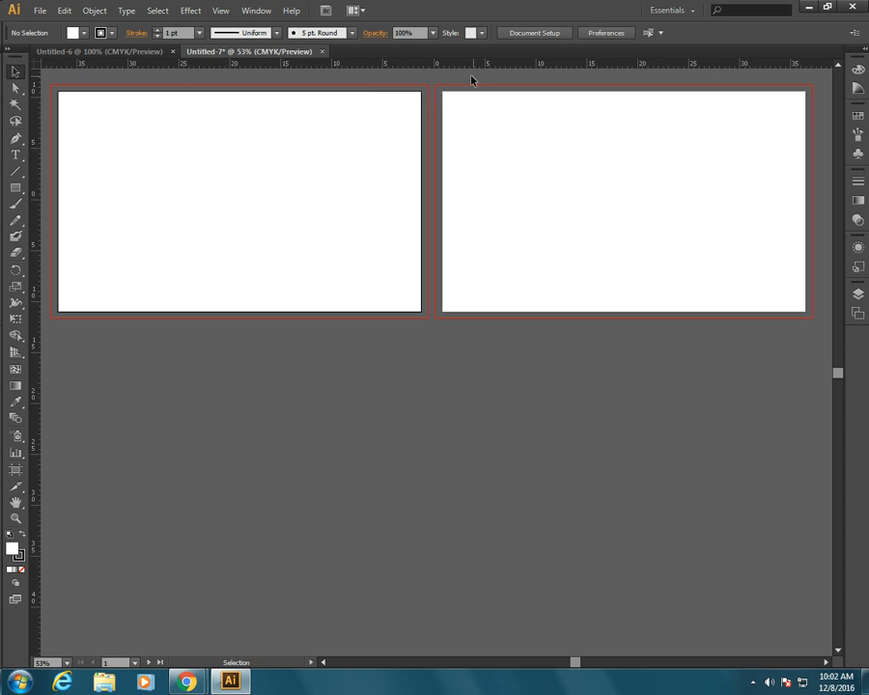
mouse_move(436, 66)
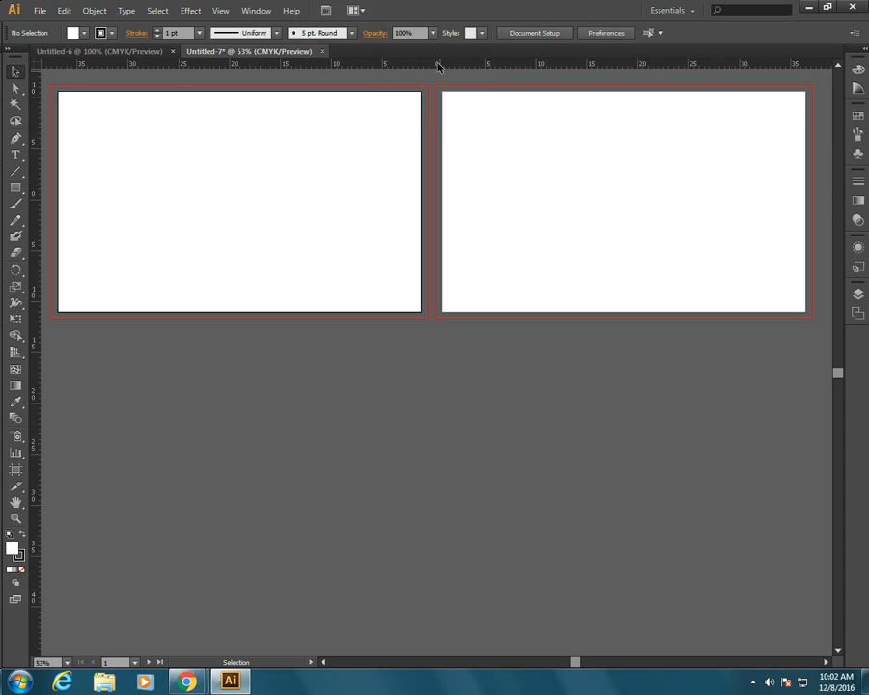
mouse_move(446, 74)
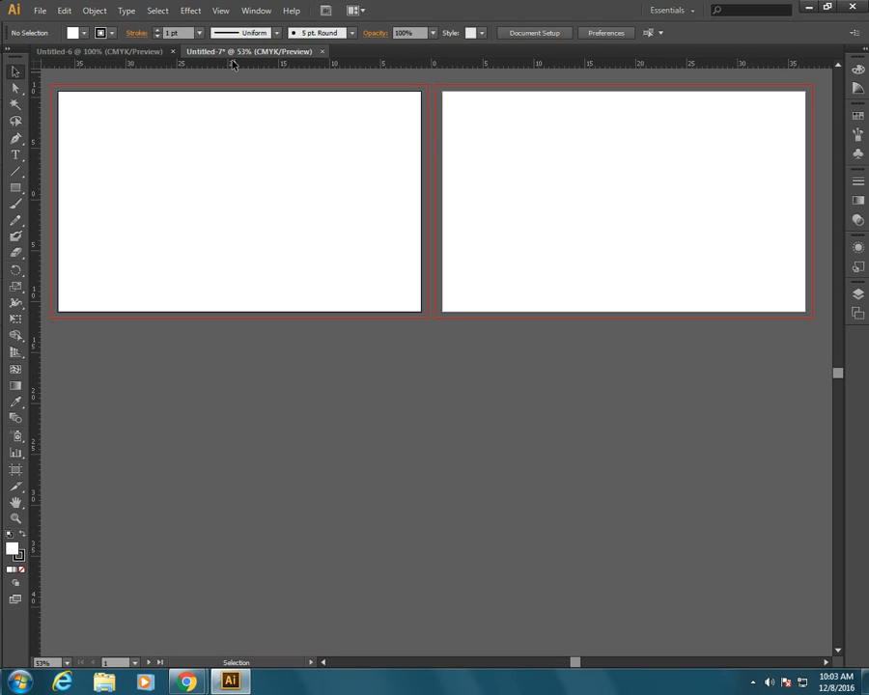
mouse_move(381, 61)
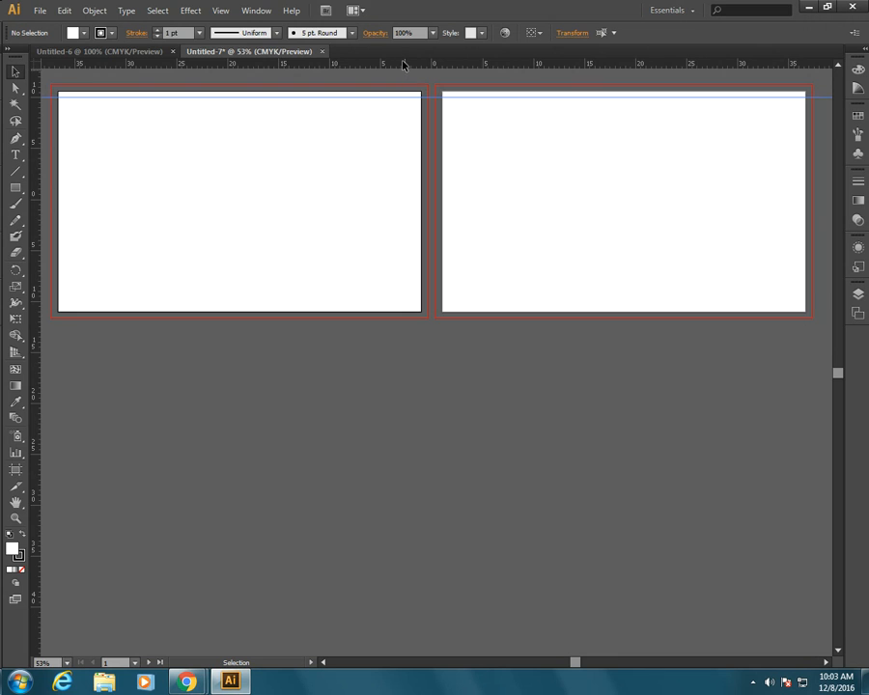
Drag a guide from the ruler onto an artboard edge.
left_click_drag(402, 64, 360, 311)
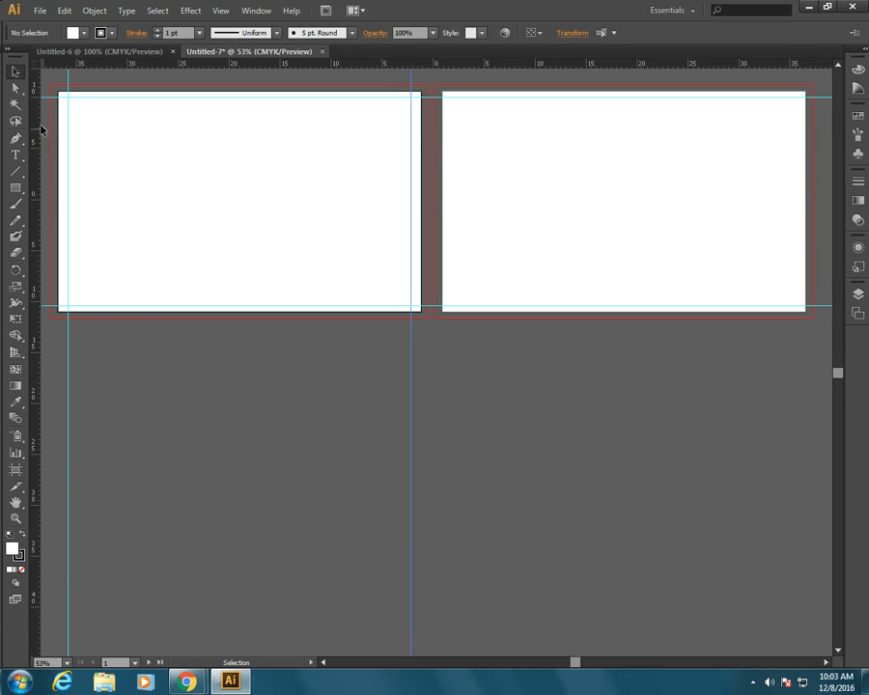
mouse_move(35, 131)
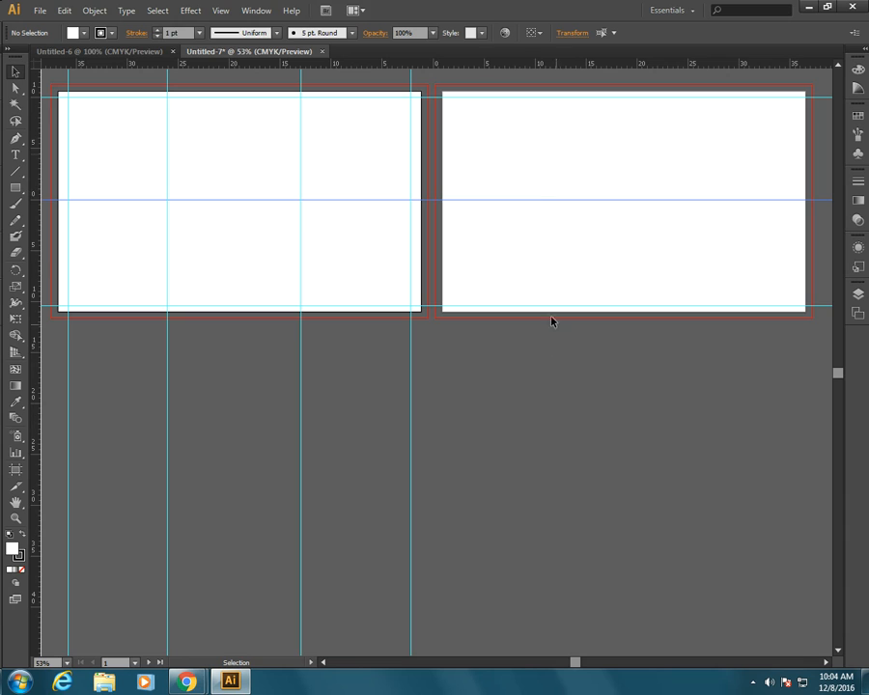
mouse_move(436, 299)
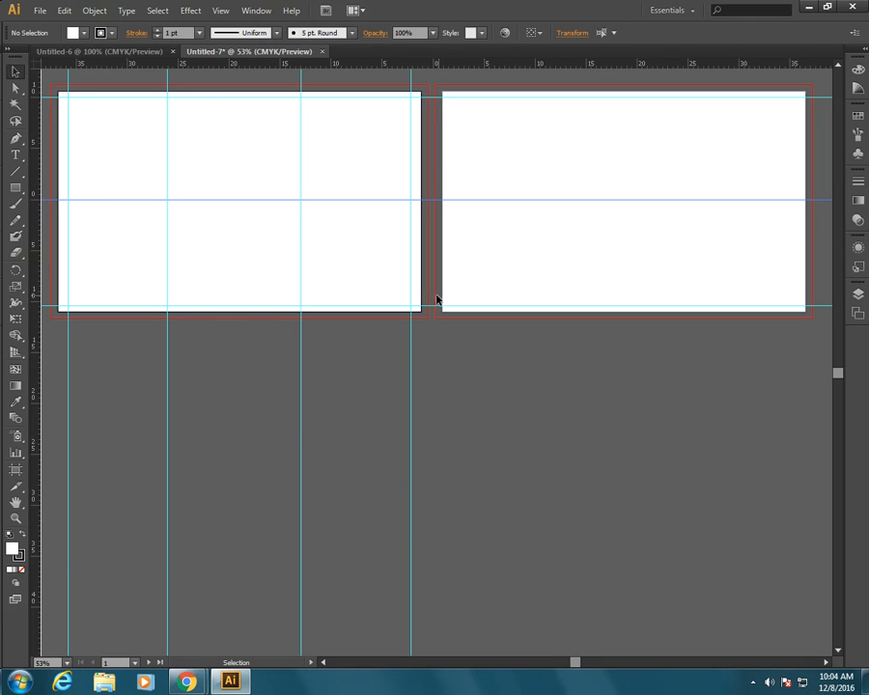
mouse_move(455, 198)
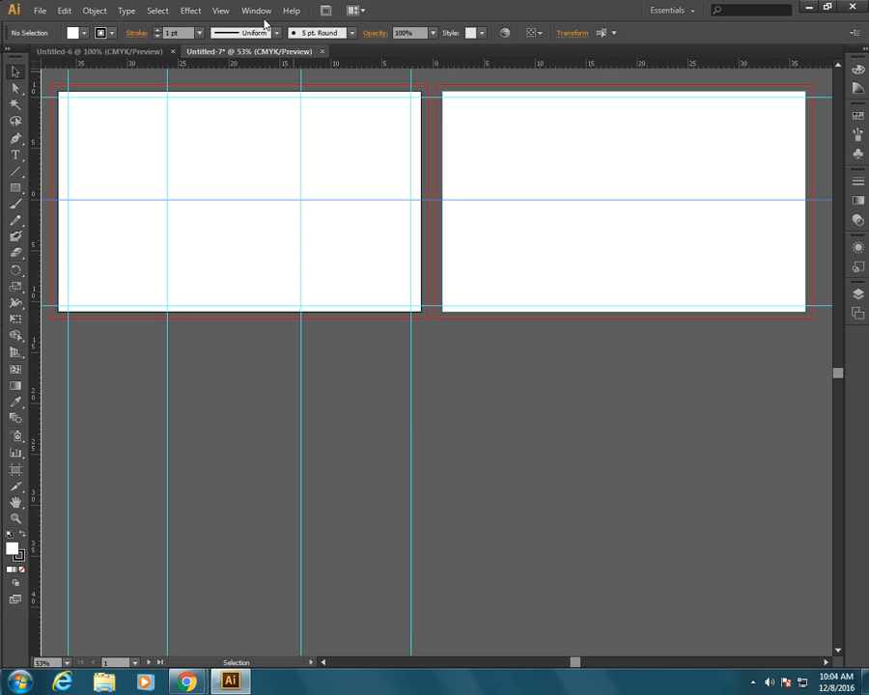
Hide the guides, show them again, lock them, then clear all guides.
left_click(220, 11)
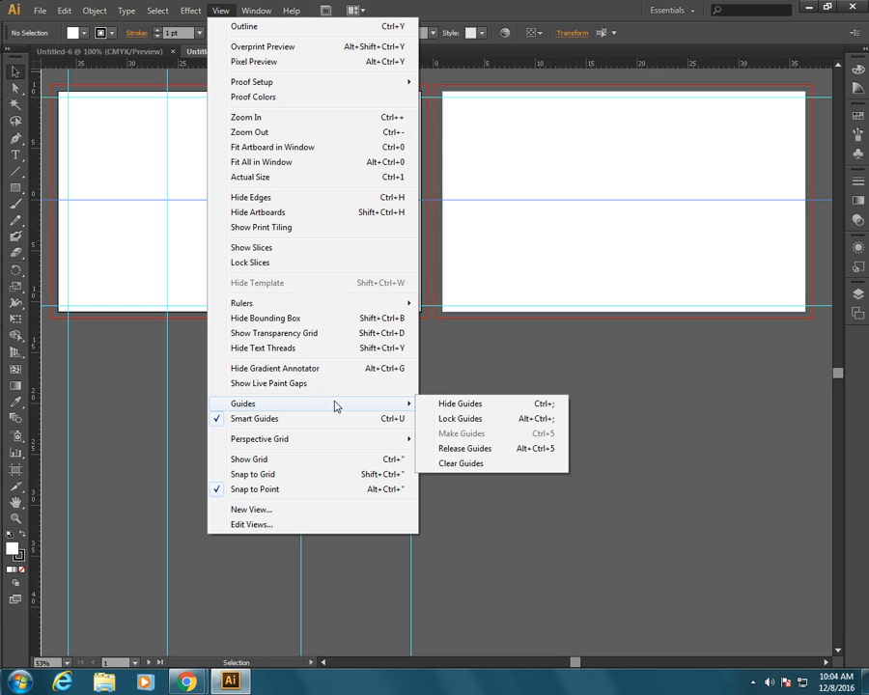
left_click(461, 464)
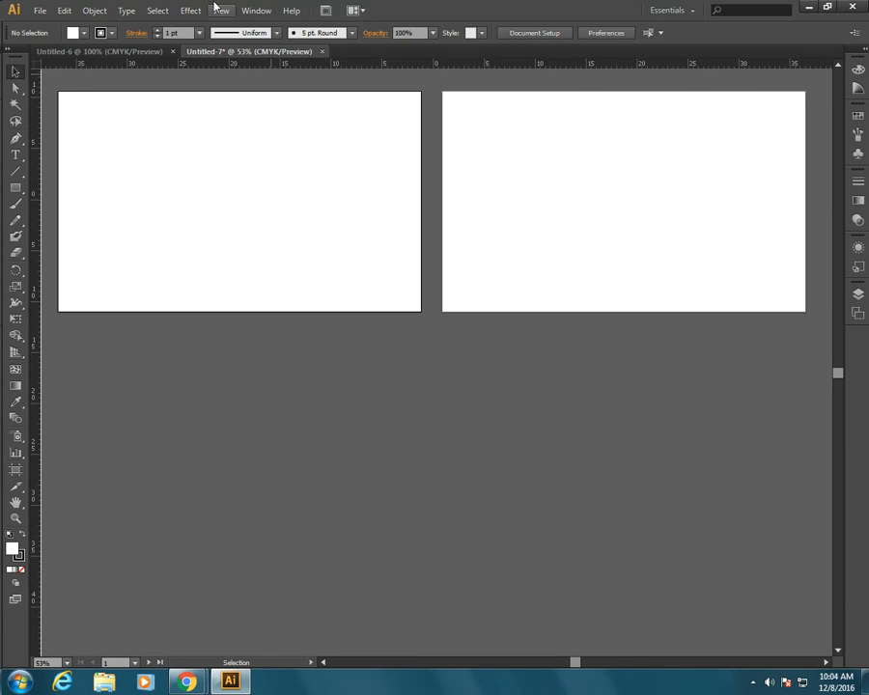
left_click(220, 11)
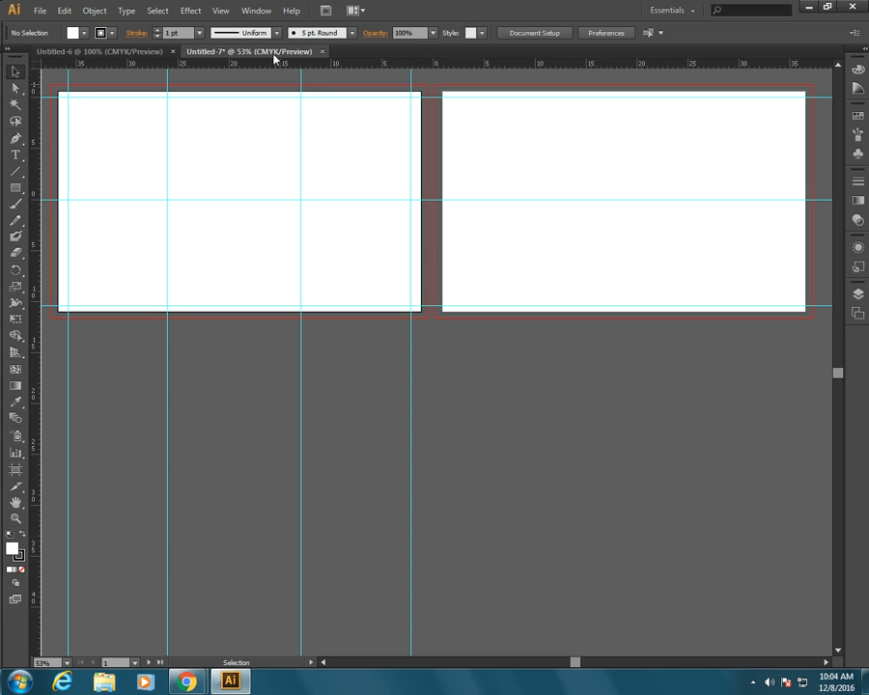
left_click(220, 11)
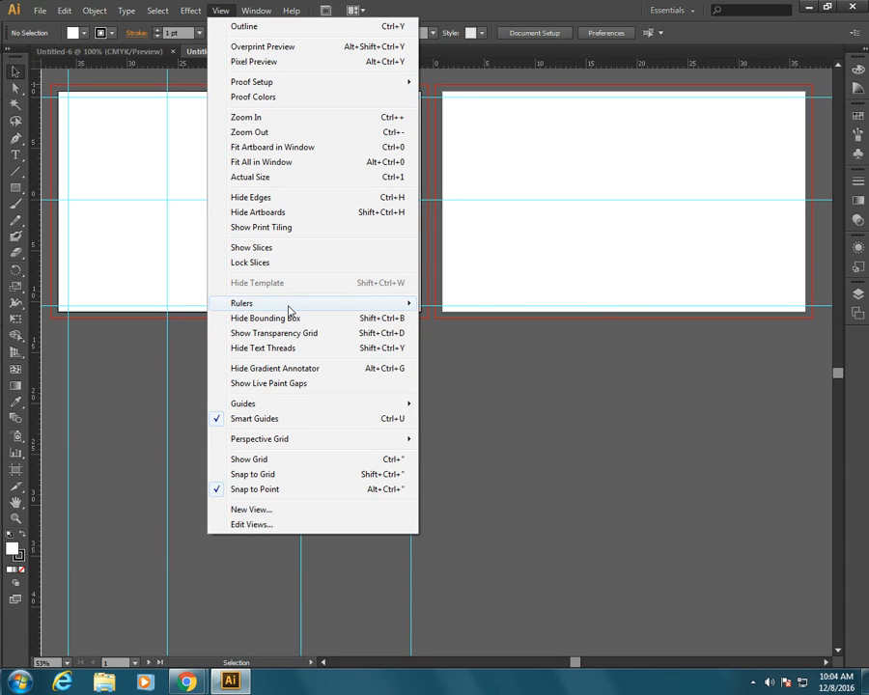
mouse_move(287, 404)
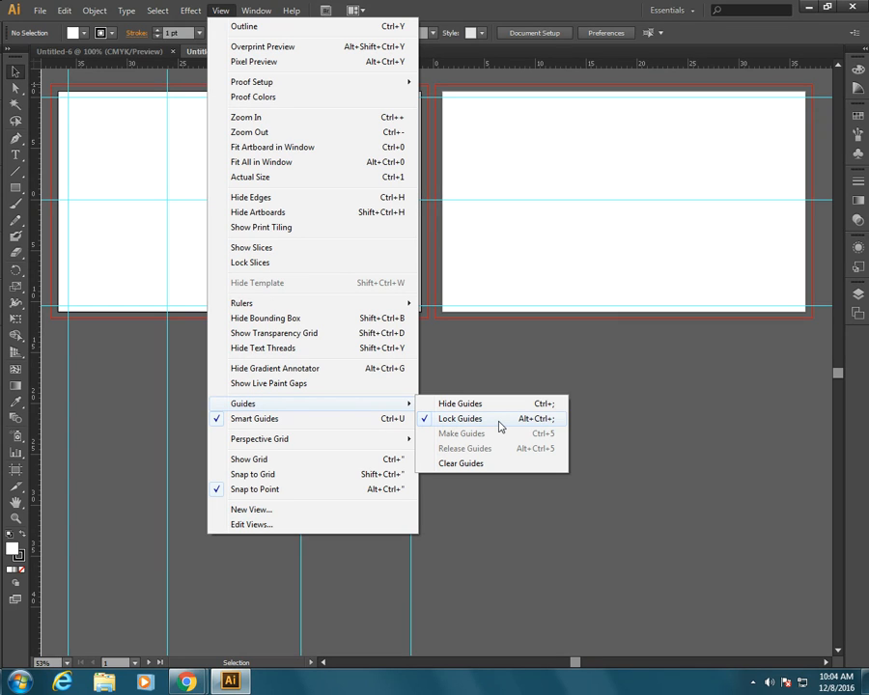
mouse_move(461, 464)
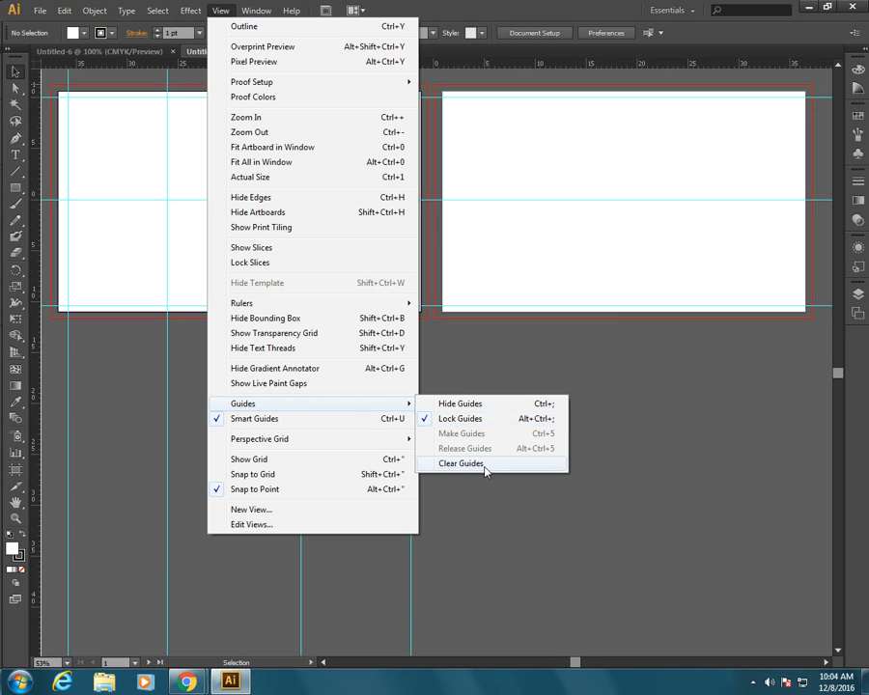
left_click(461, 463)
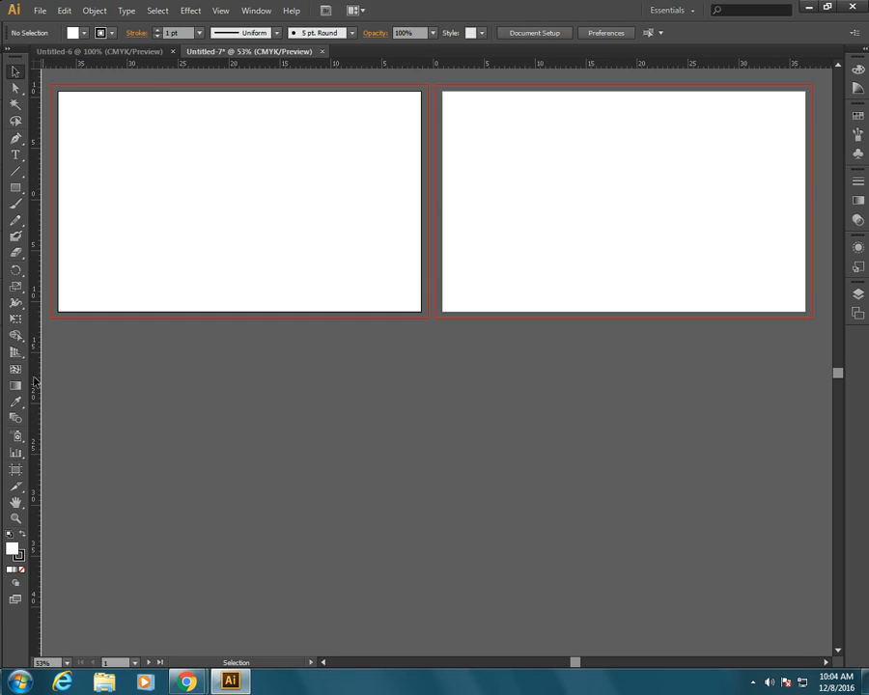
mouse_move(743, 63)
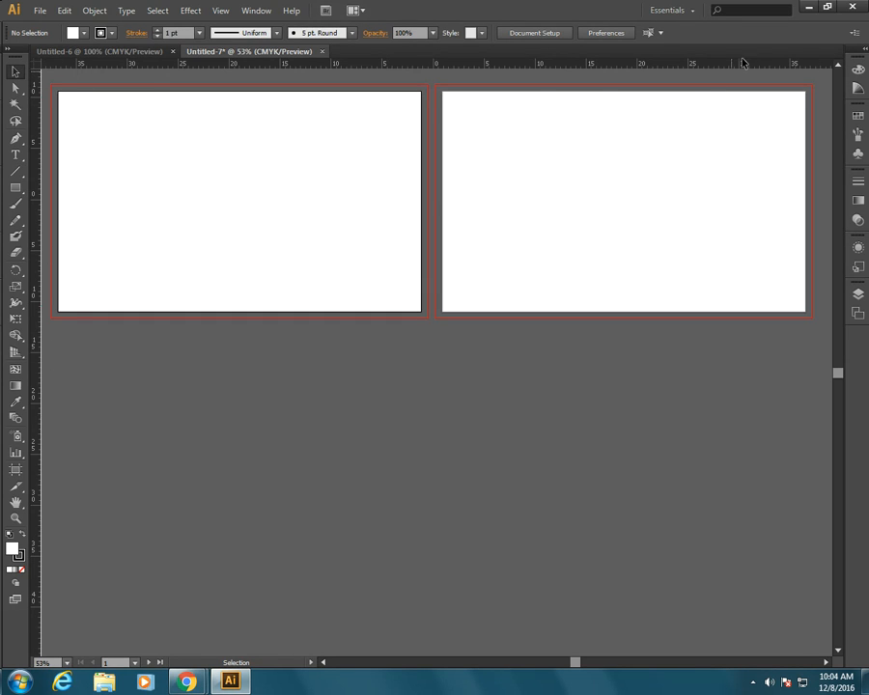
mouse_move(43, 61)
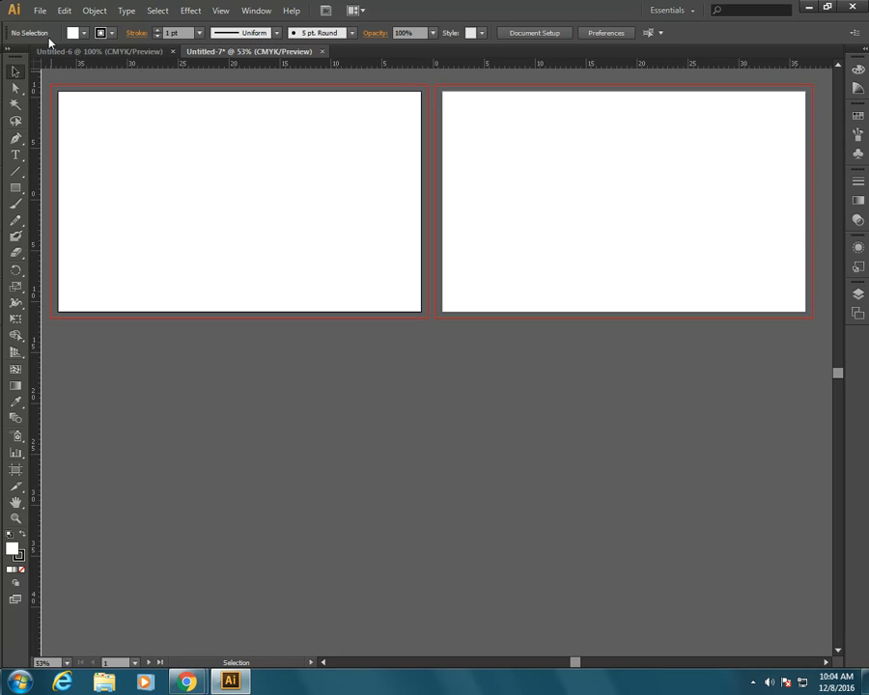
Open the View menu to reach the Show Grid option.
left_click(220, 11)
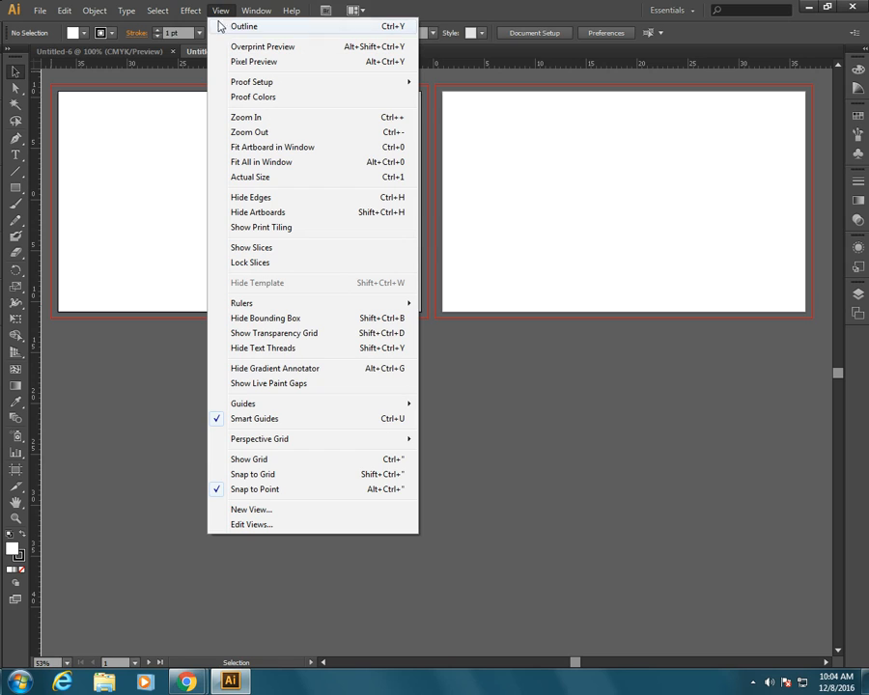
mouse_move(249, 459)
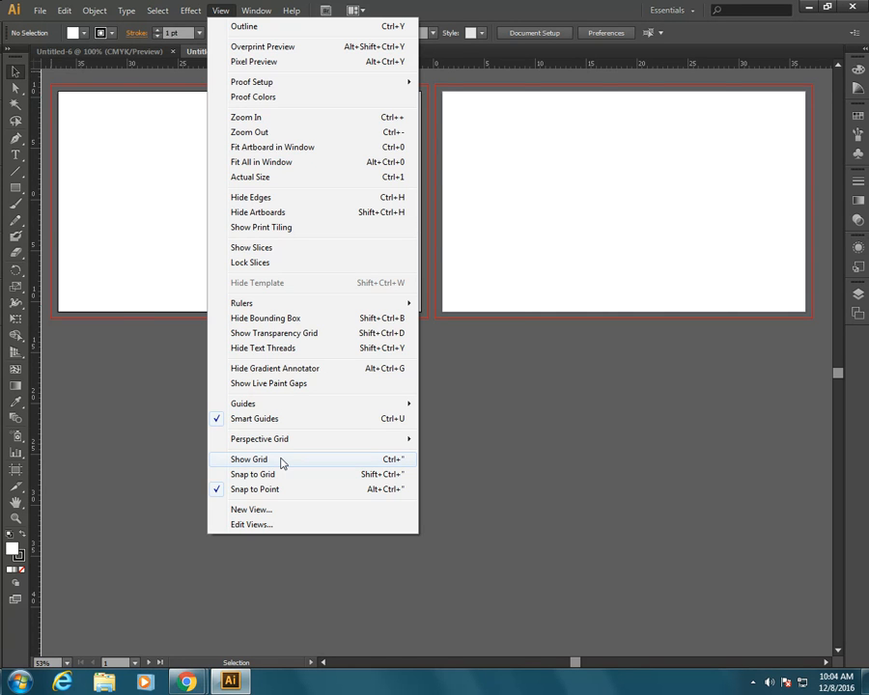
Turn on the grid over both artboards of Untitled-7.
left_click(249, 458)
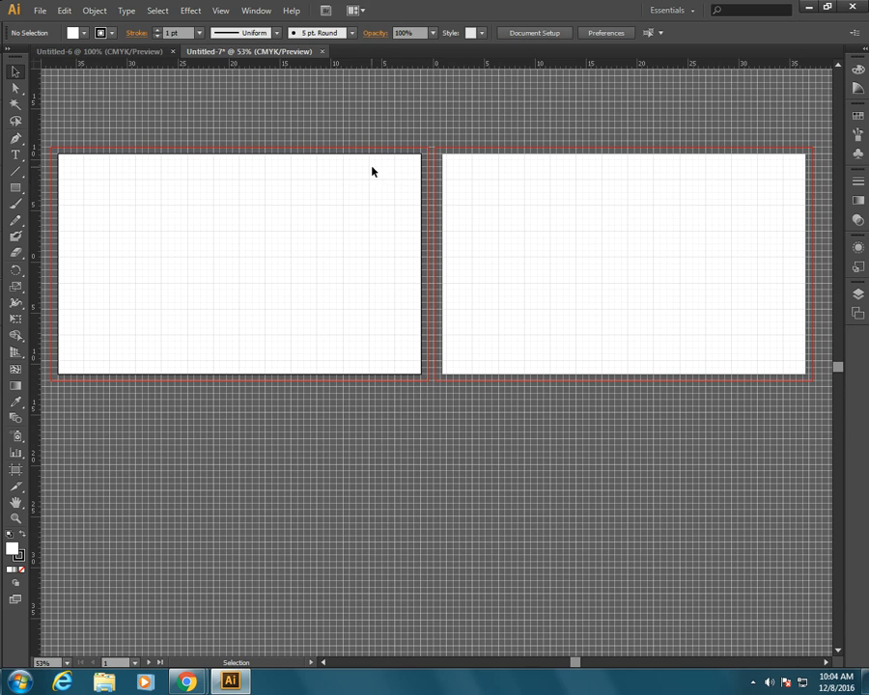
mouse_move(348, 192)
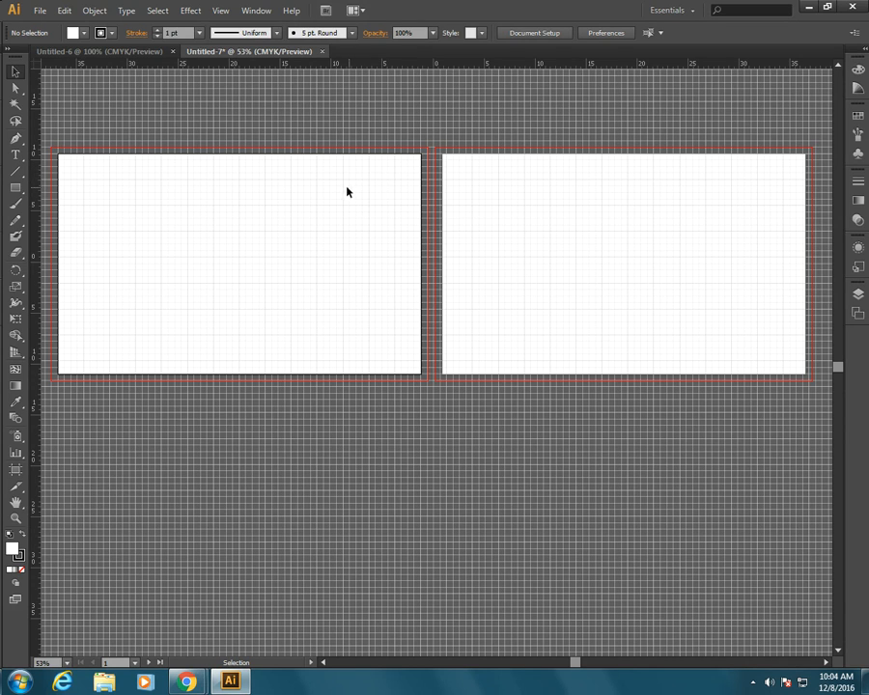
mouse_move(202, 171)
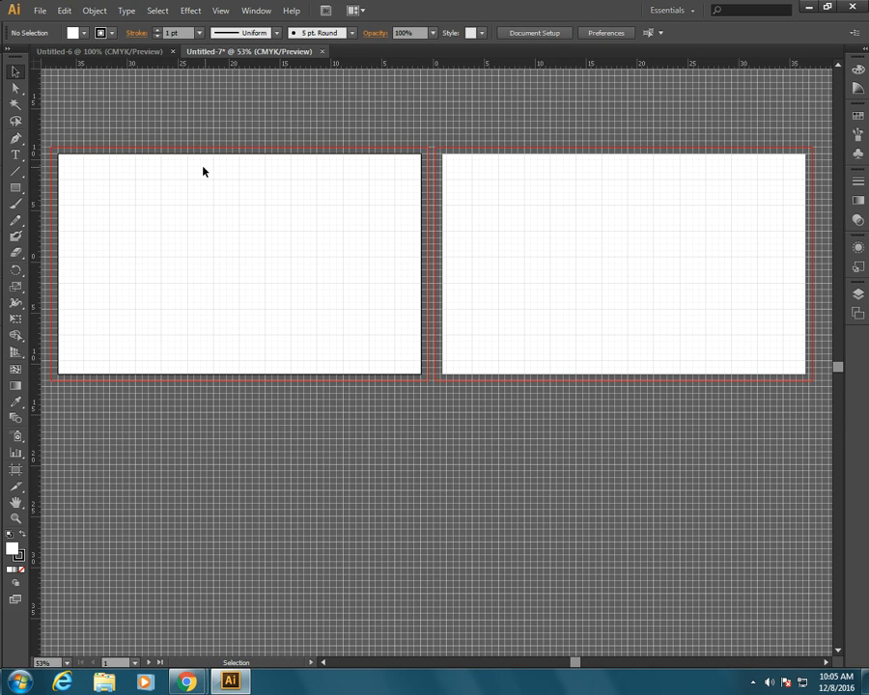
mouse_move(37, 181)
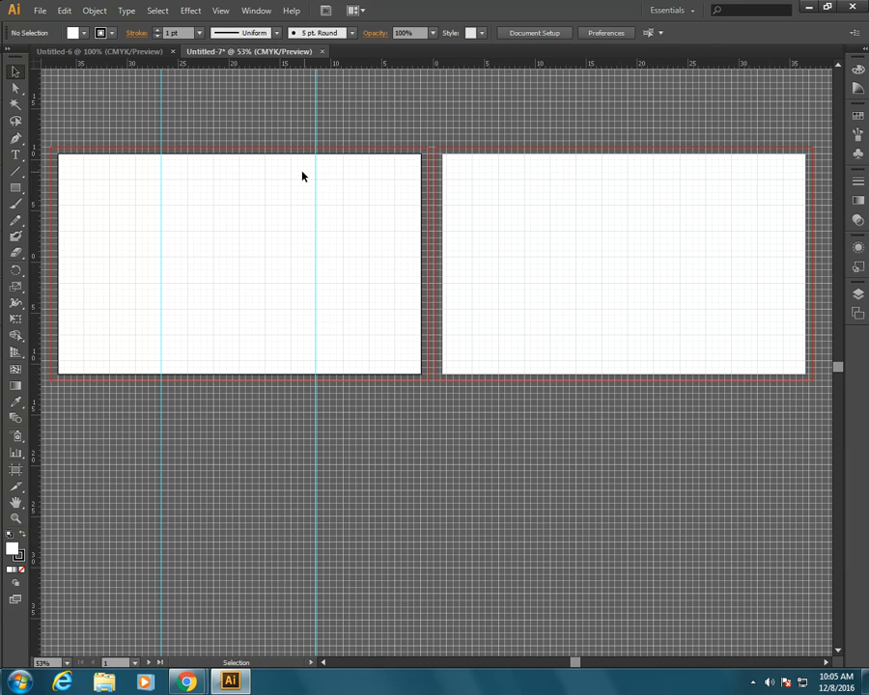
mouse_move(312, 193)
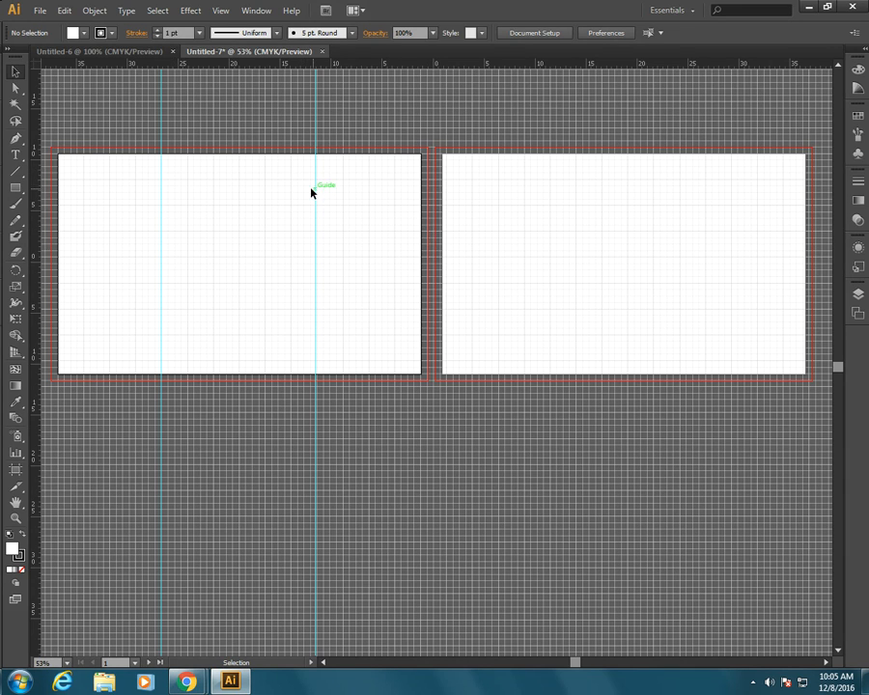
mouse_move(318, 196)
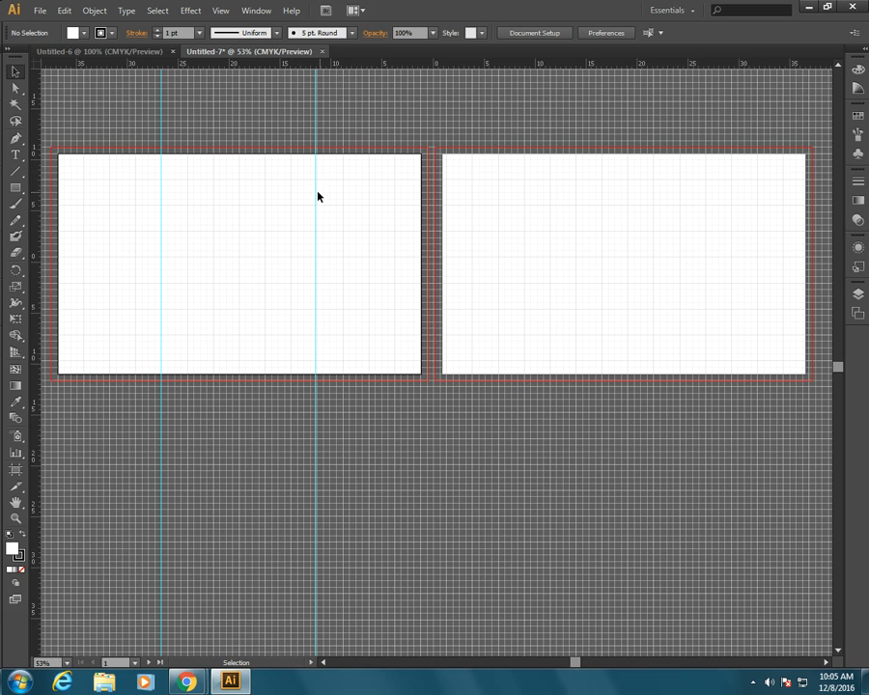
mouse_move(342, 98)
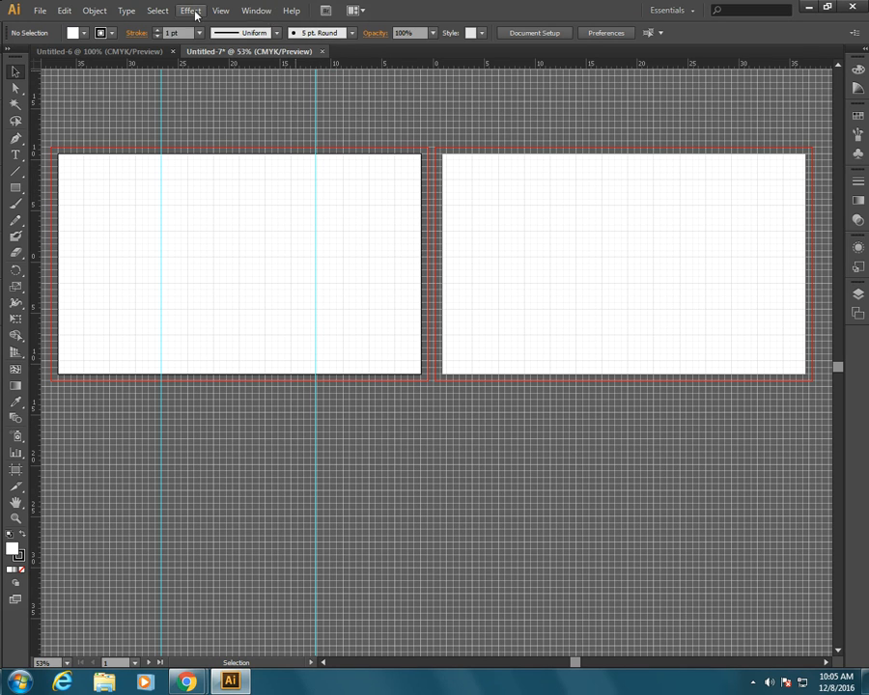
left_click(220, 11)
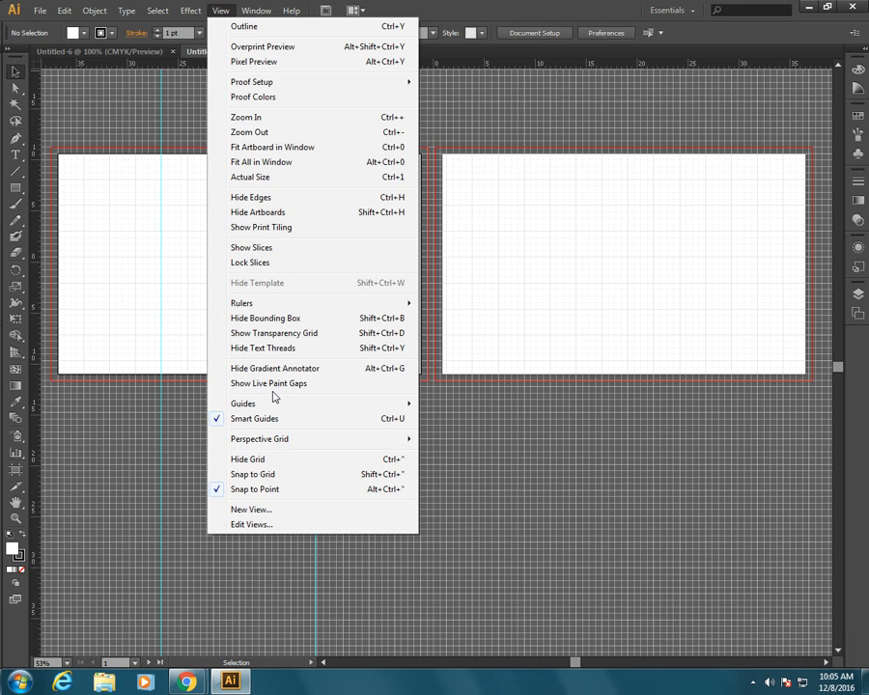